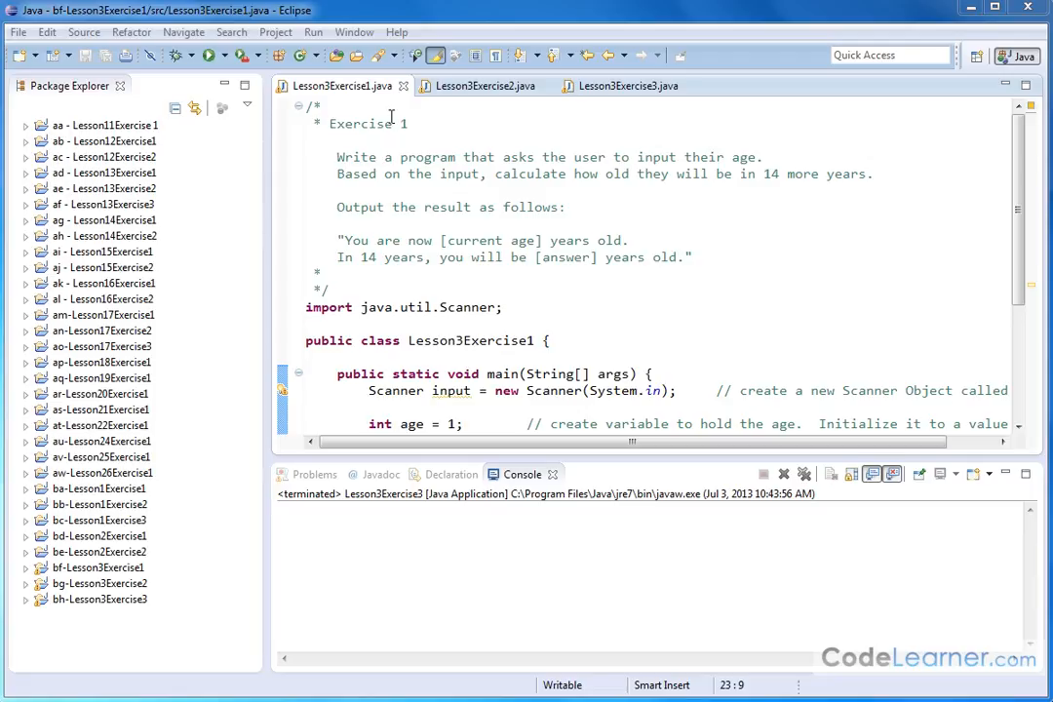
mouse_move(491, 156)
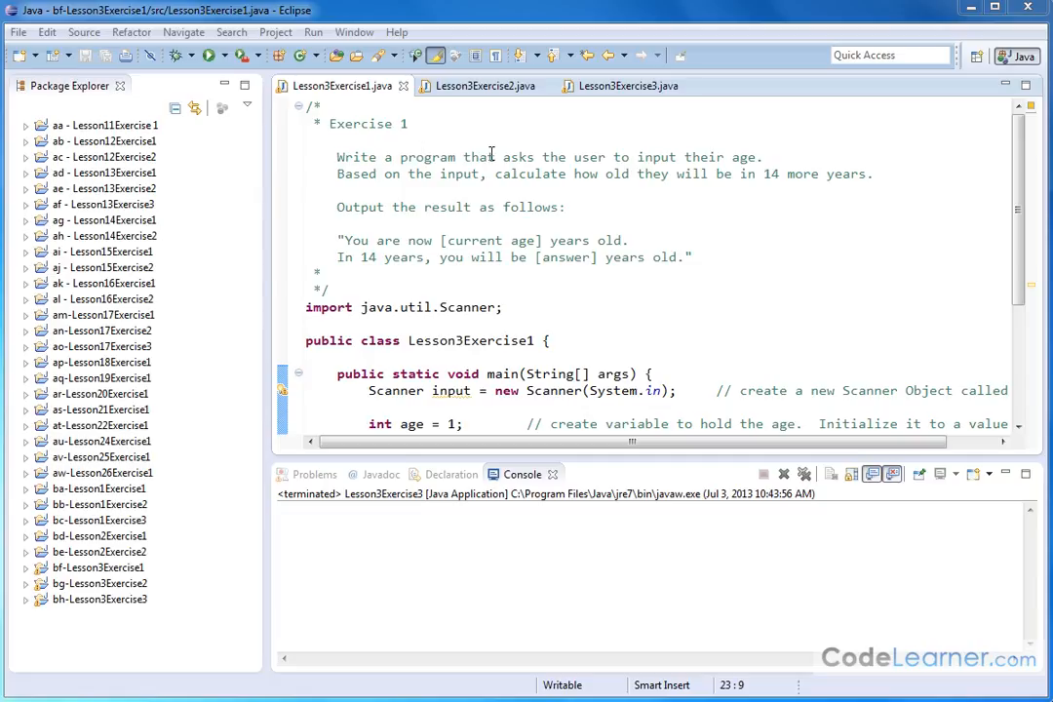
- Point out the ask-for-age requirement and the Scanner statement reading from System.in
left_click_drag(495, 156, 759, 156)
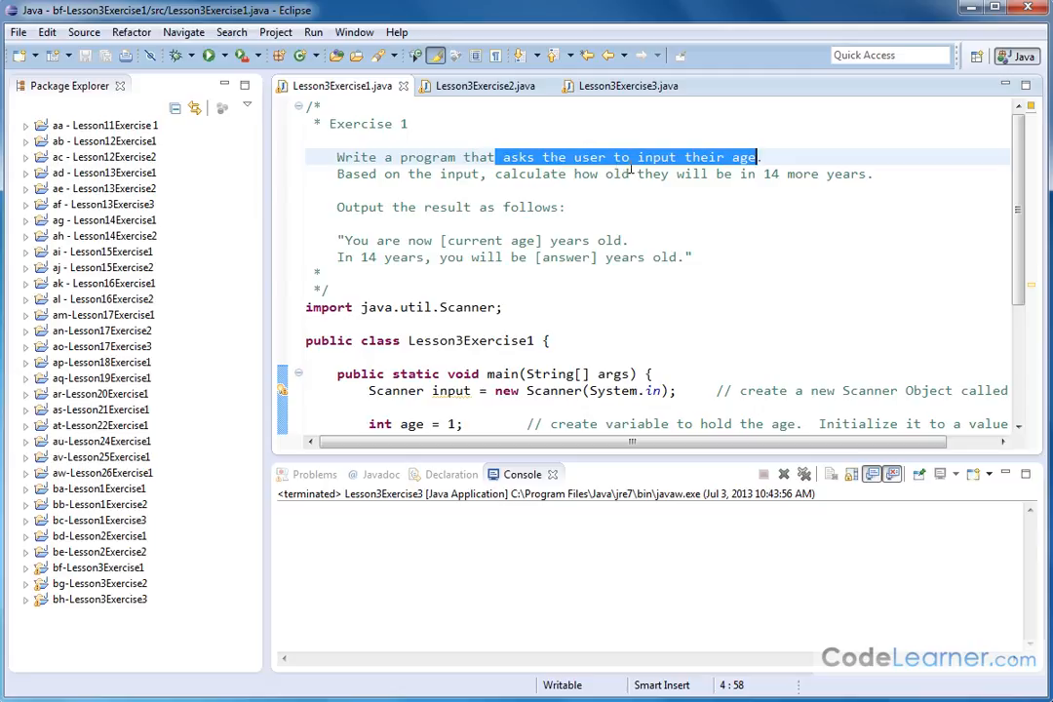
left_click(787, 173)
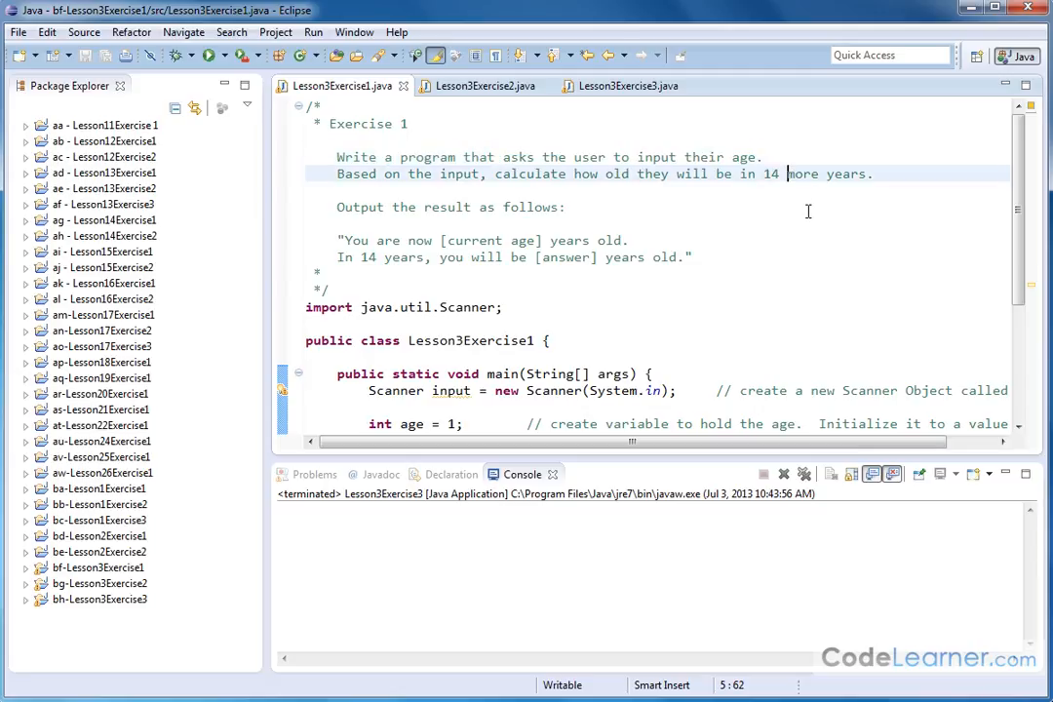
mouse_move(585, 230)
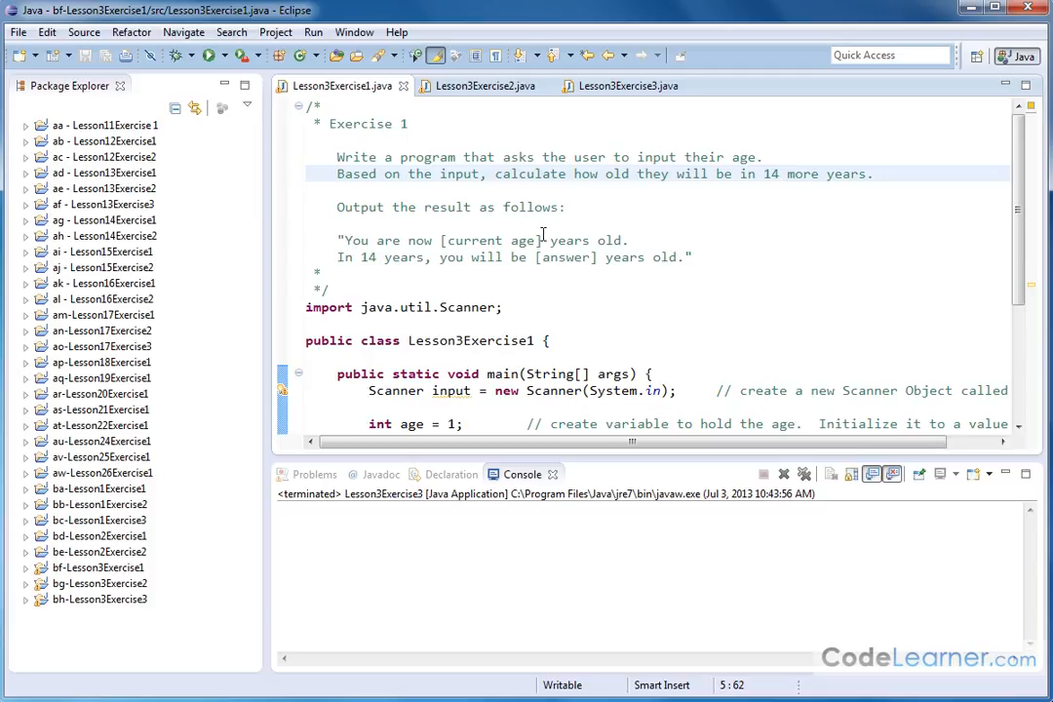
mouse_move(608, 257)
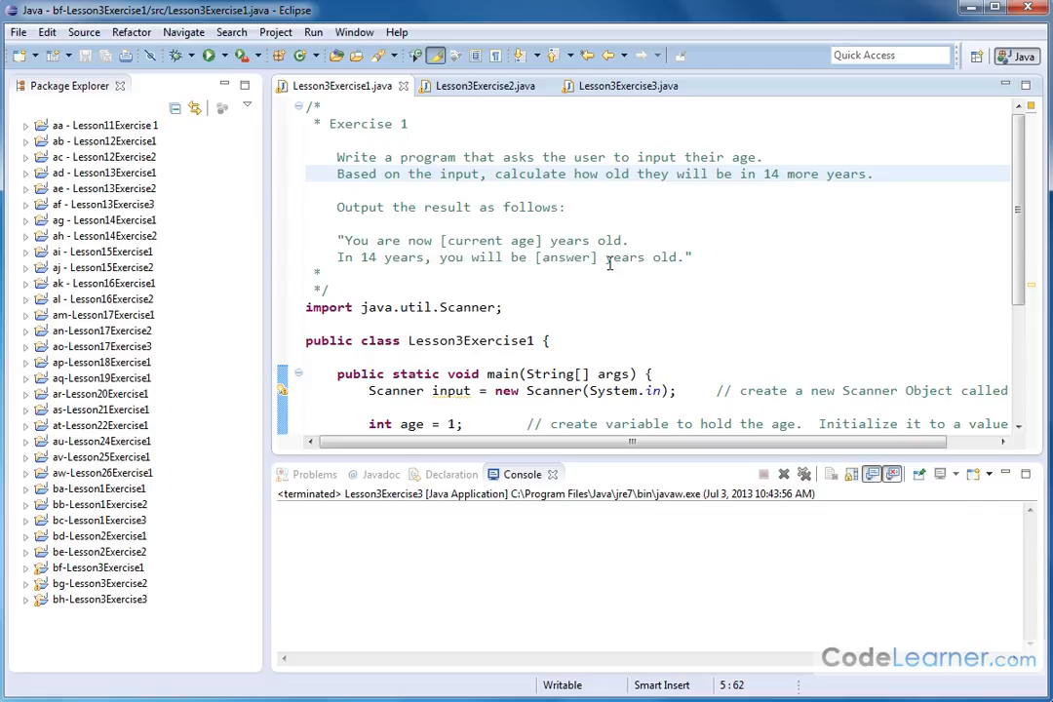
mouse_move(675, 269)
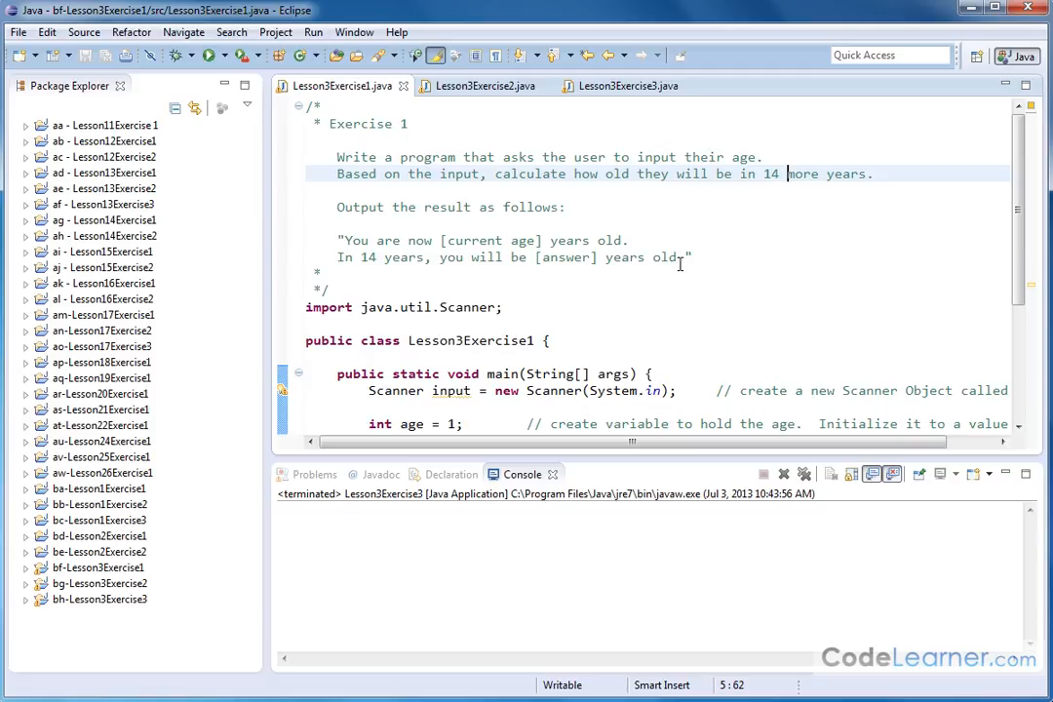
mouse_move(702, 257)
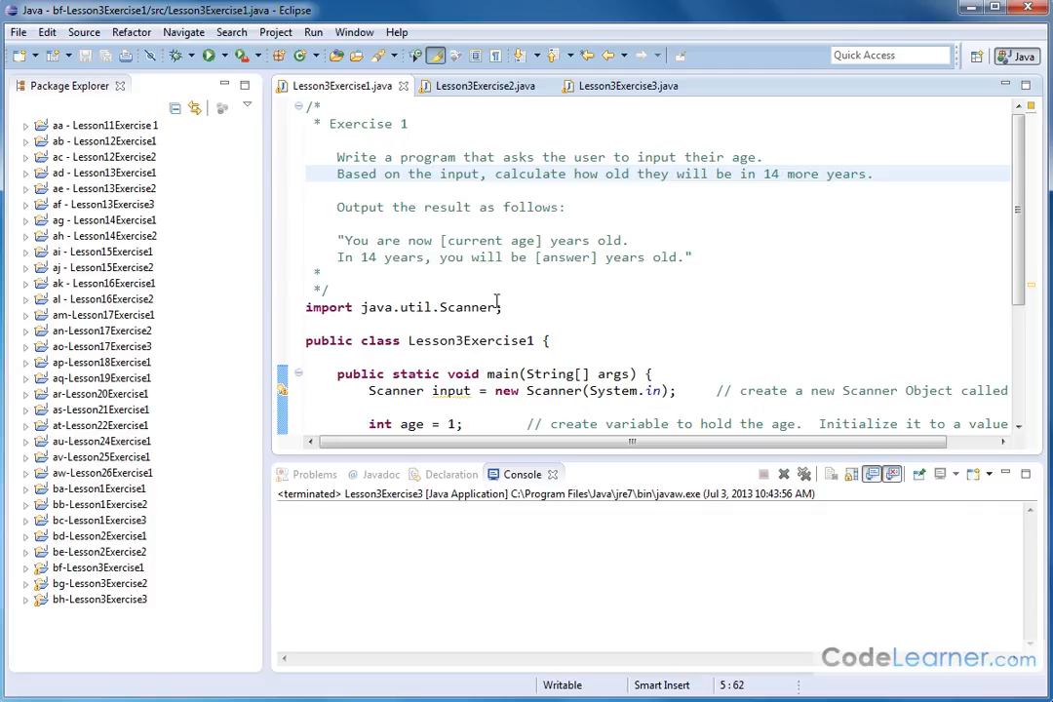
mouse_move(499, 293)
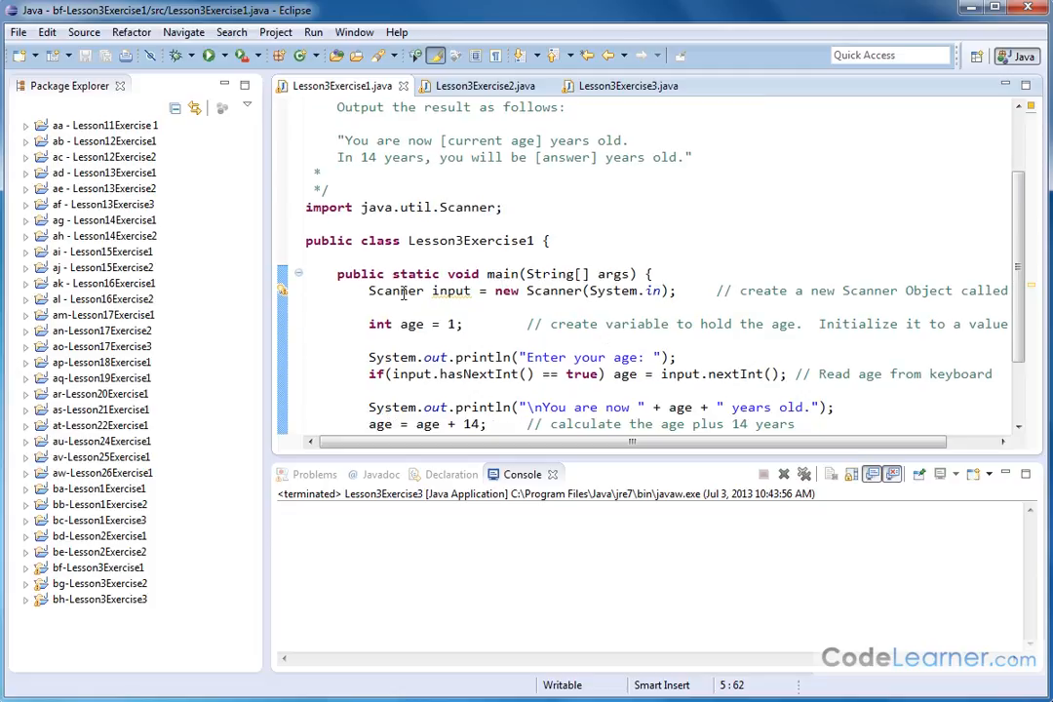
mouse_move(682, 208)
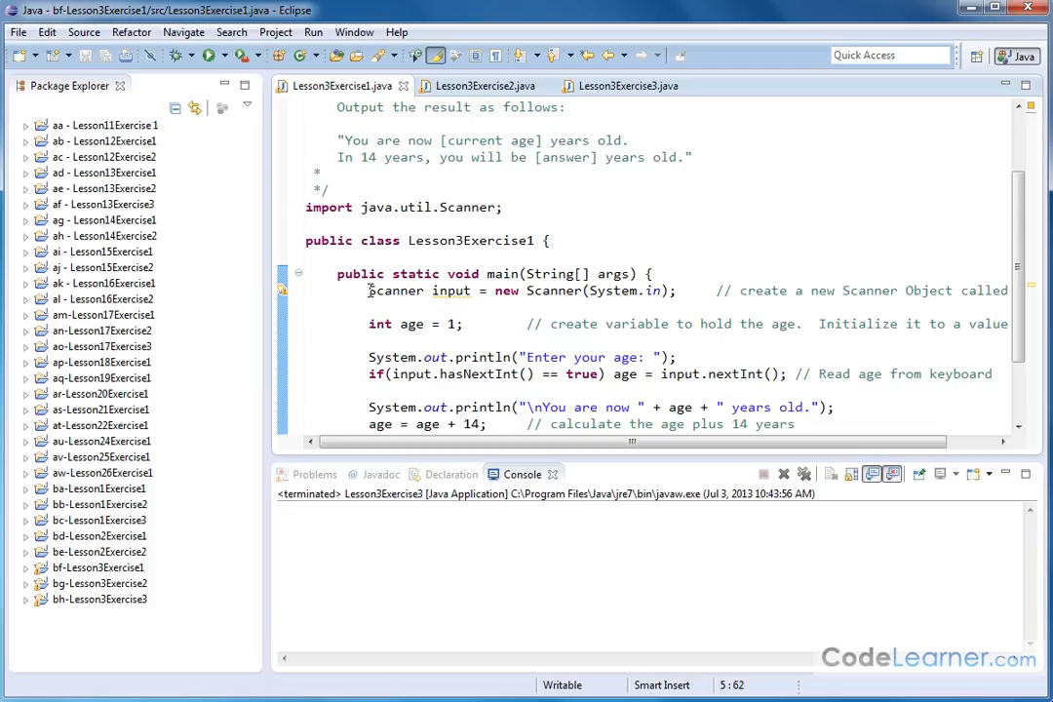
double_click(396, 290)
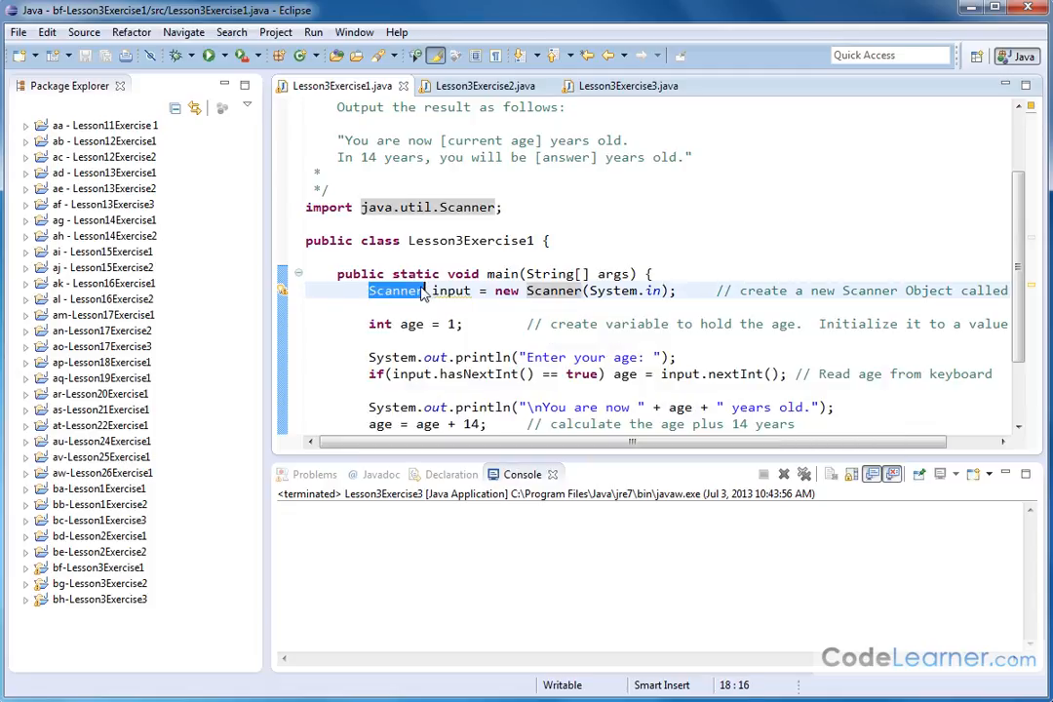
mouse_move(421, 296)
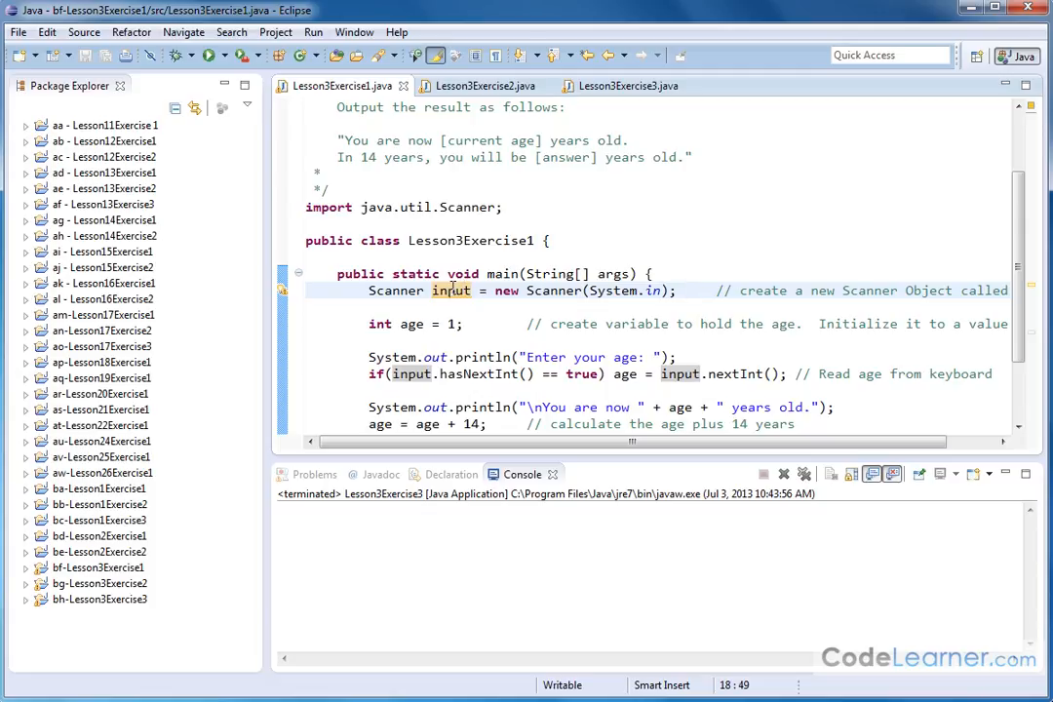
mouse_move(400, 296)
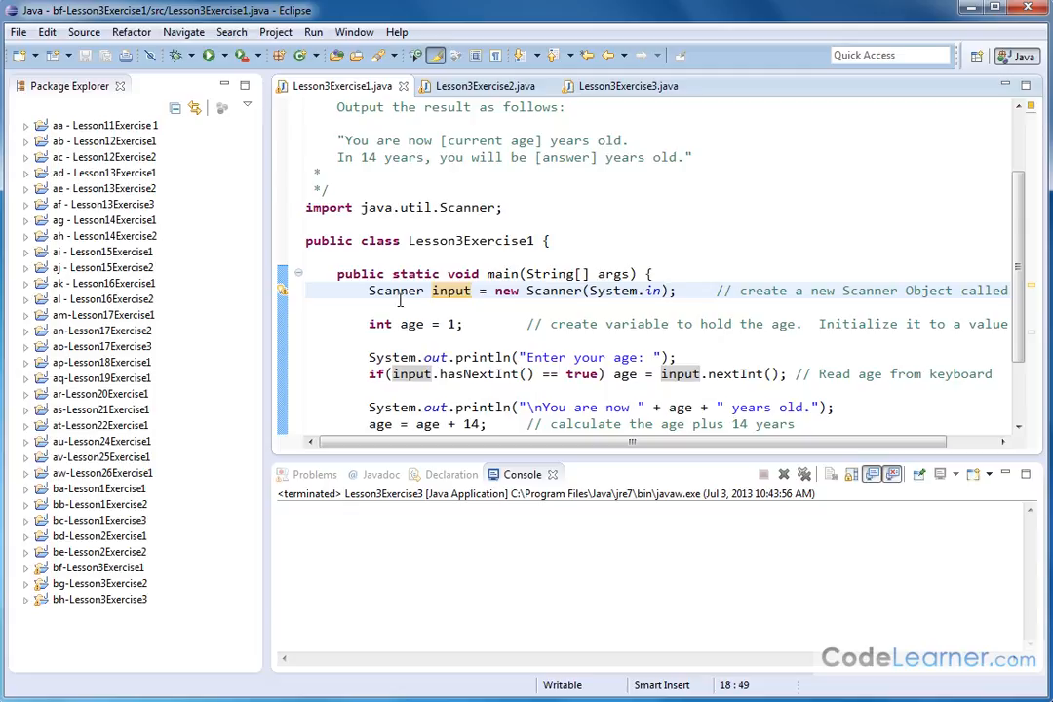
mouse_move(396, 290)
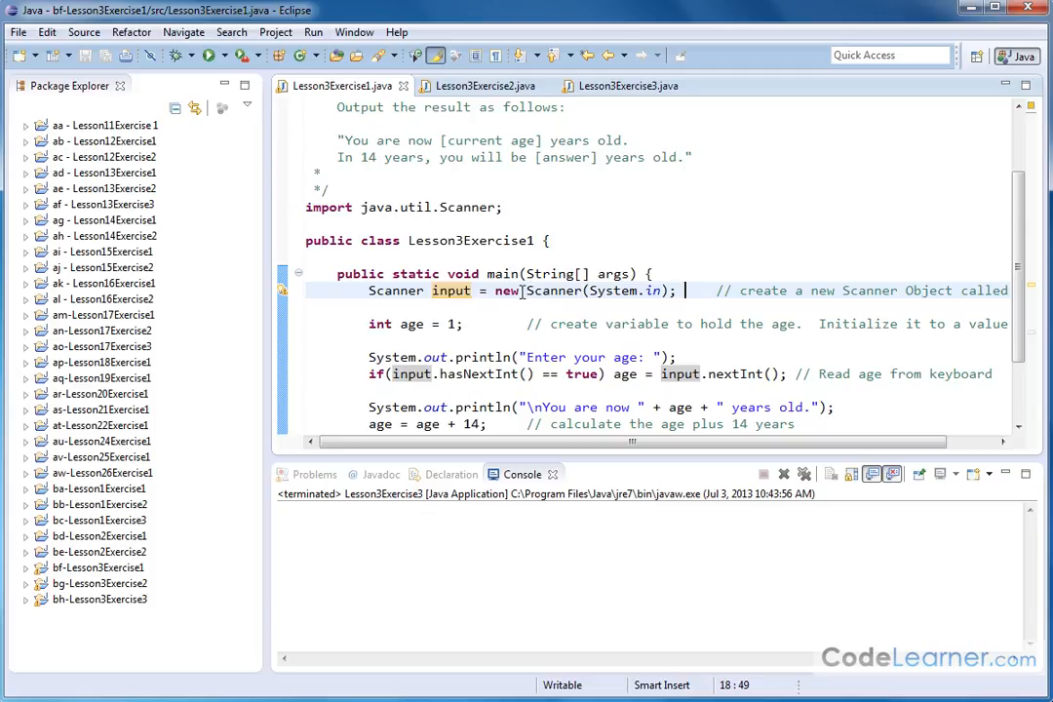
double_click(554, 290)
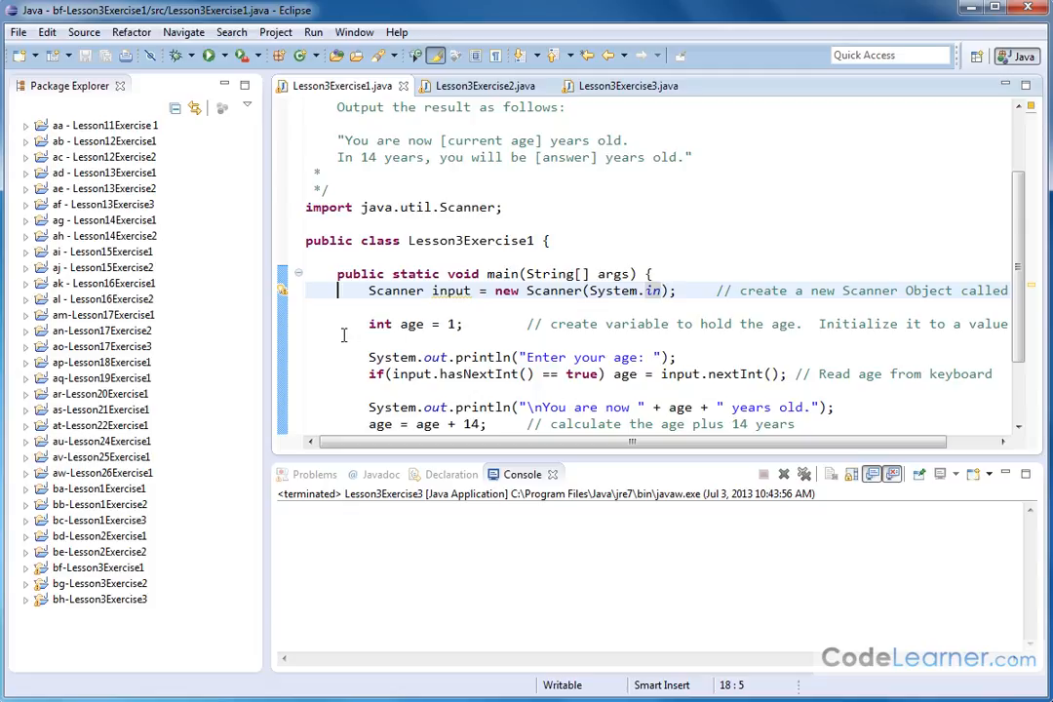
double_click(394, 291)
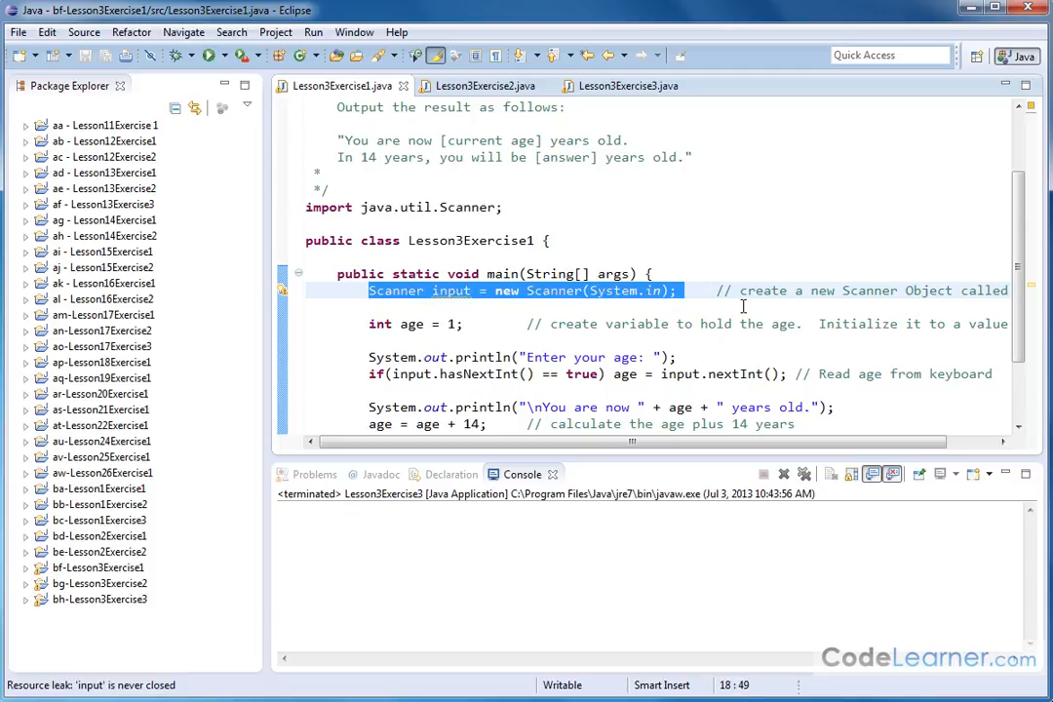
mouse_move(735, 308)
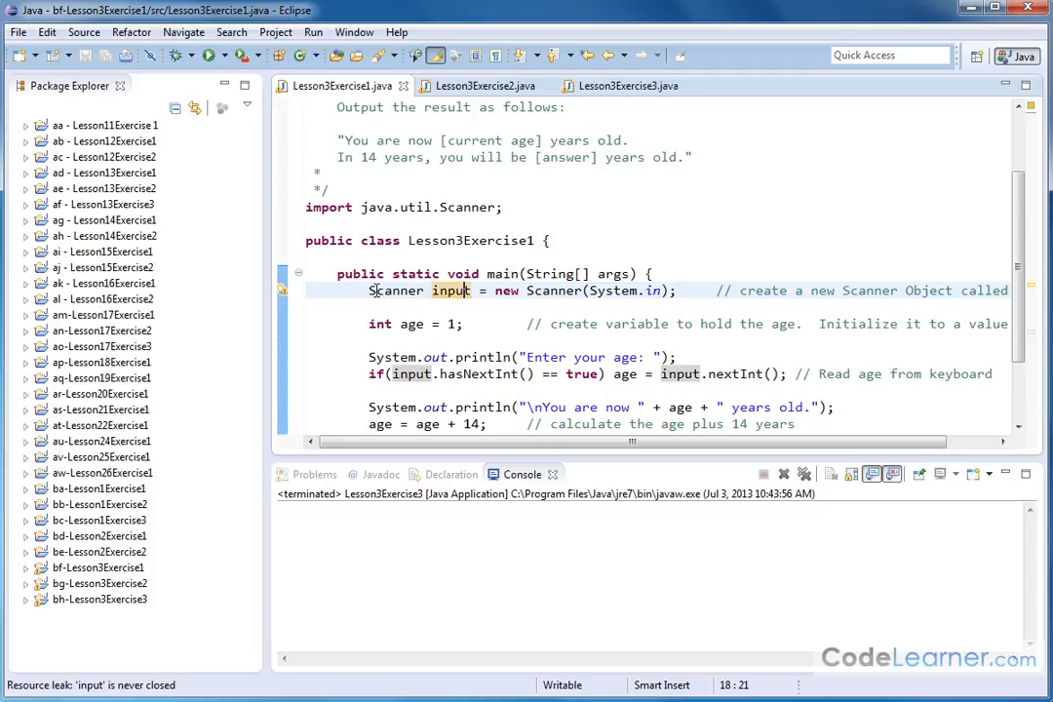
double_click(452, 291)
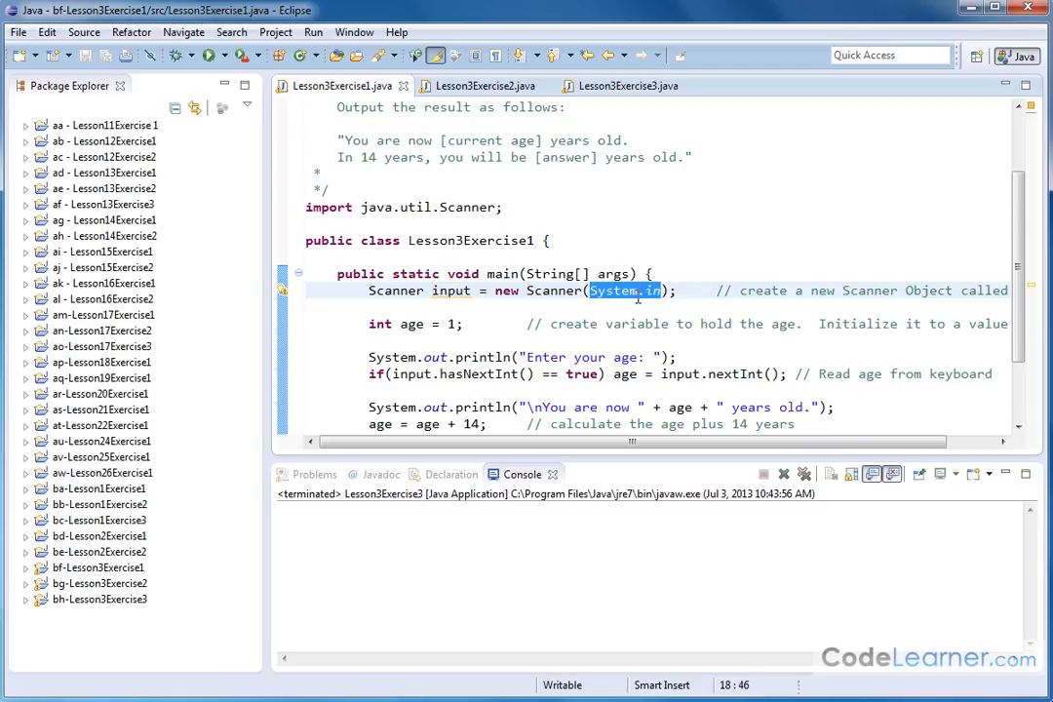
mouse_move(739, 241)
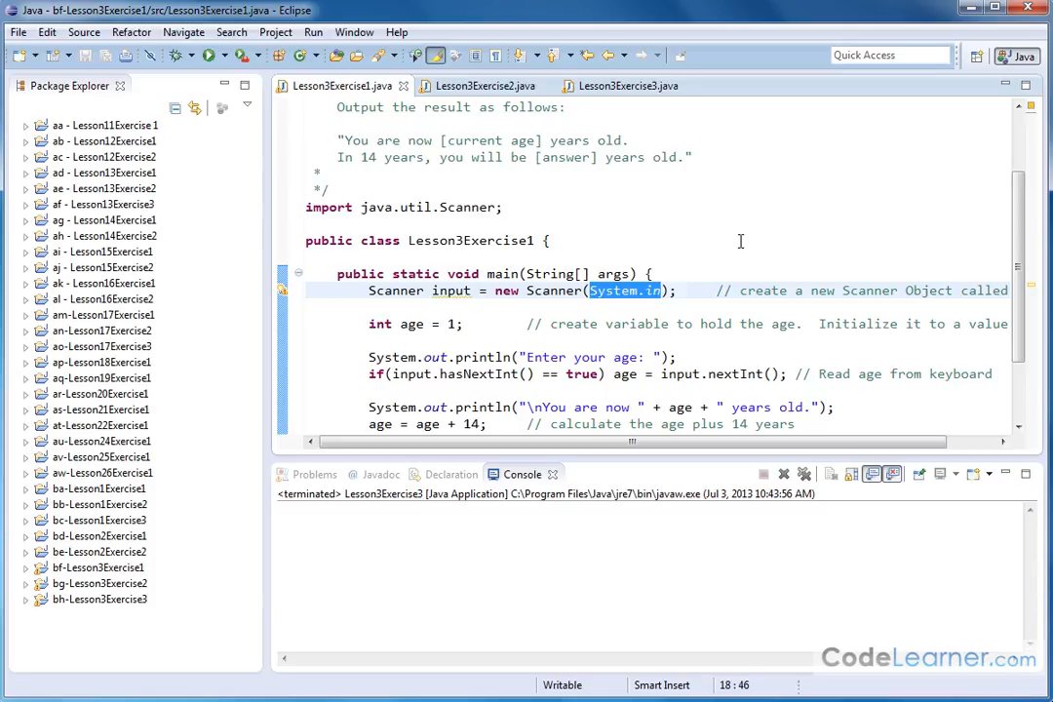
left_click(690, 290)
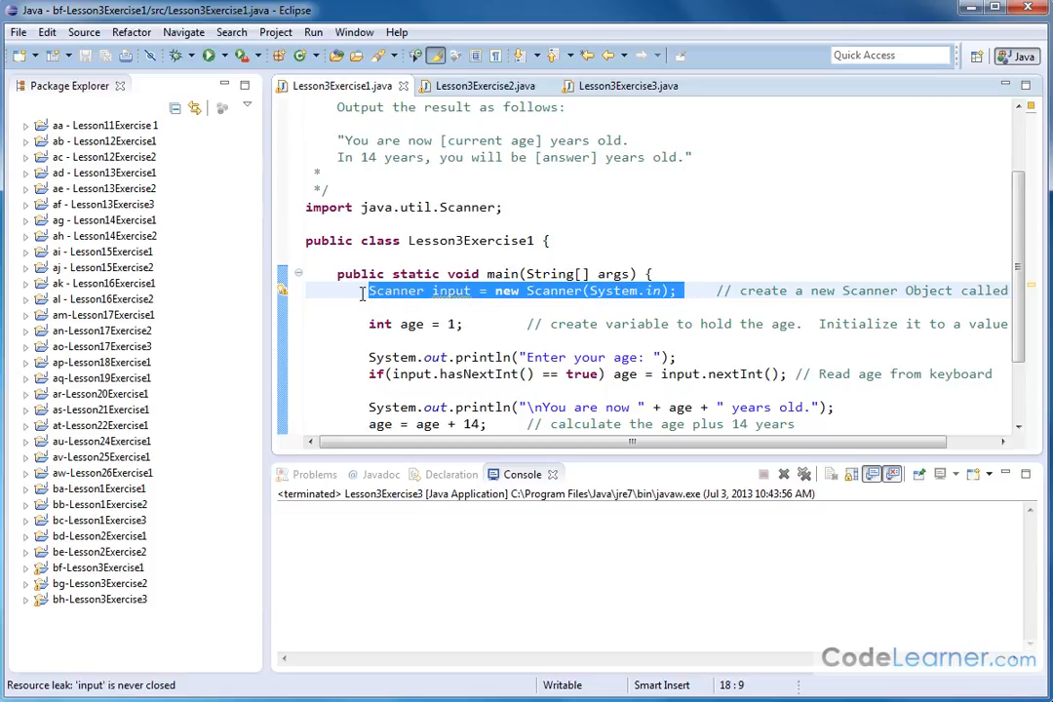
left_click(343, 327)
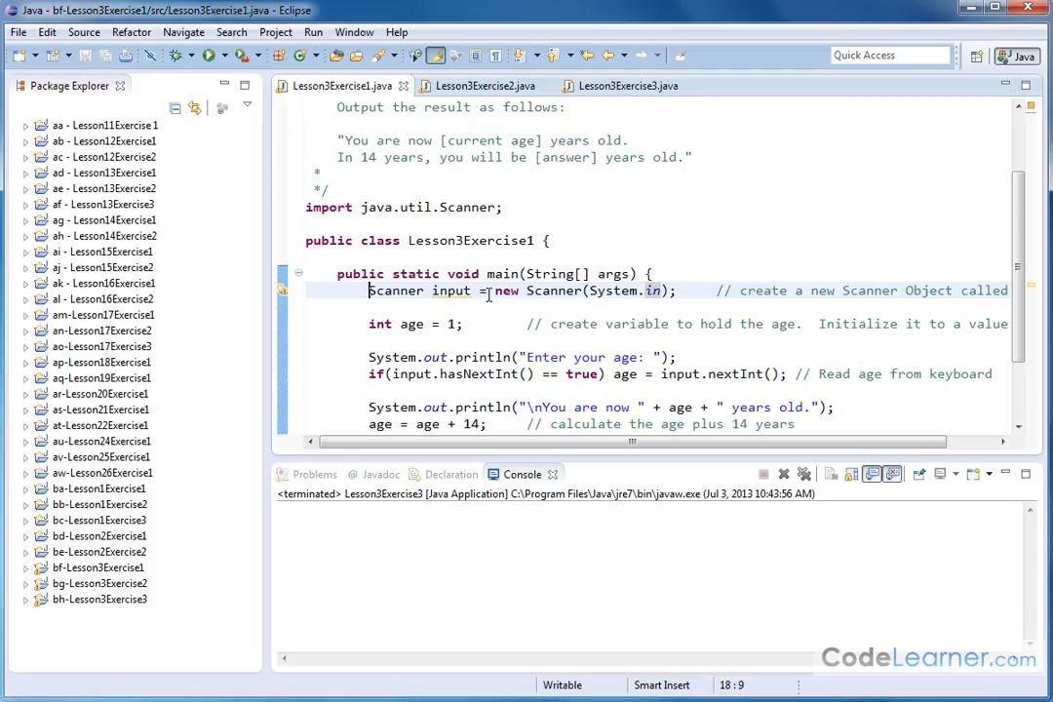
double_click(450, 290)
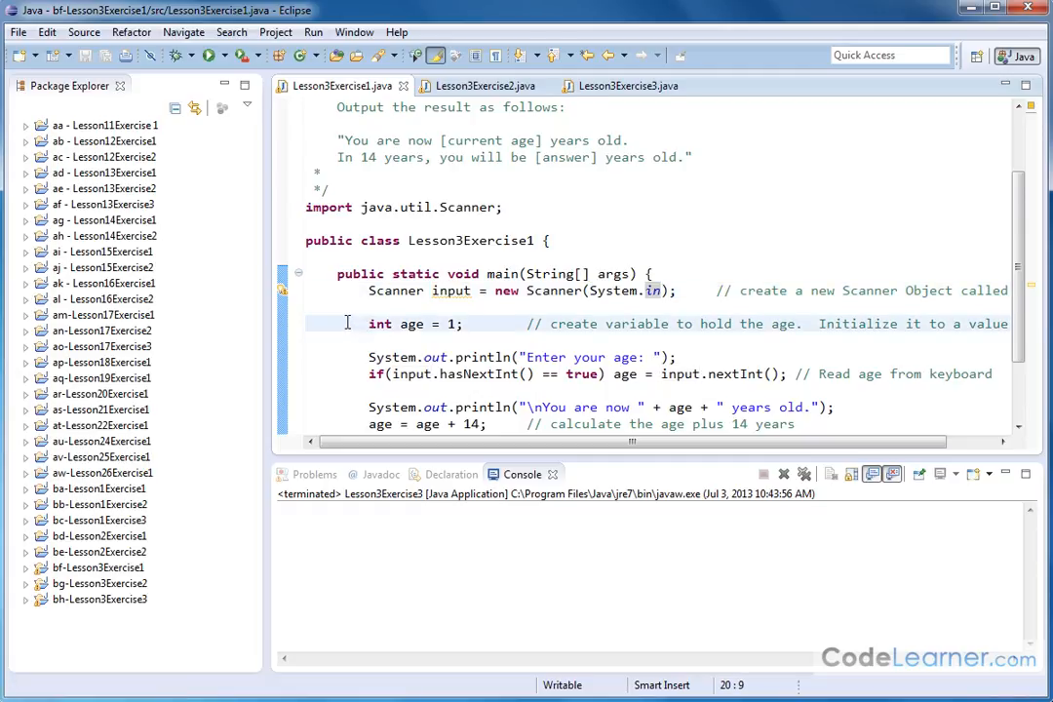
scroll("down", 3)
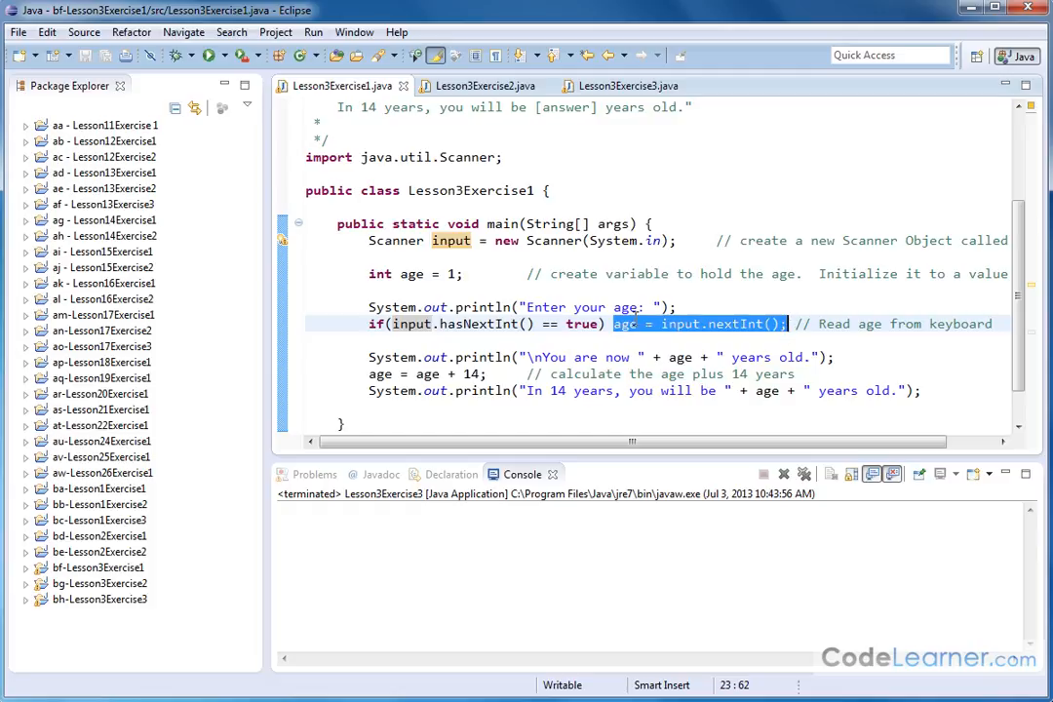
mouse_move(628, 323)
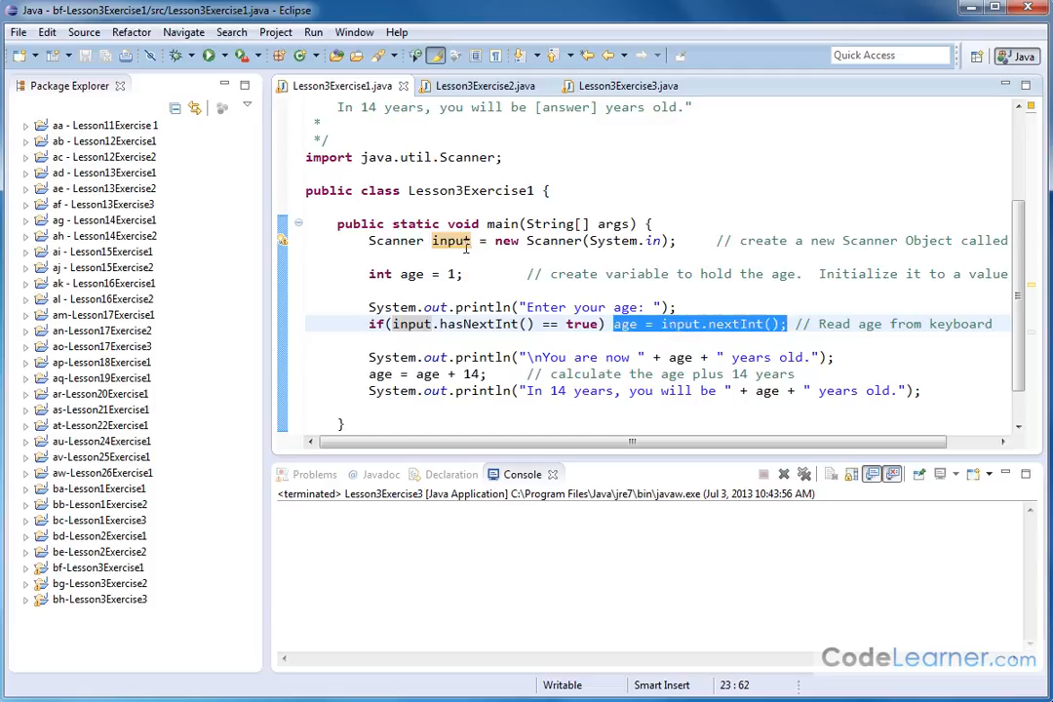
mouse_move(725, 343)
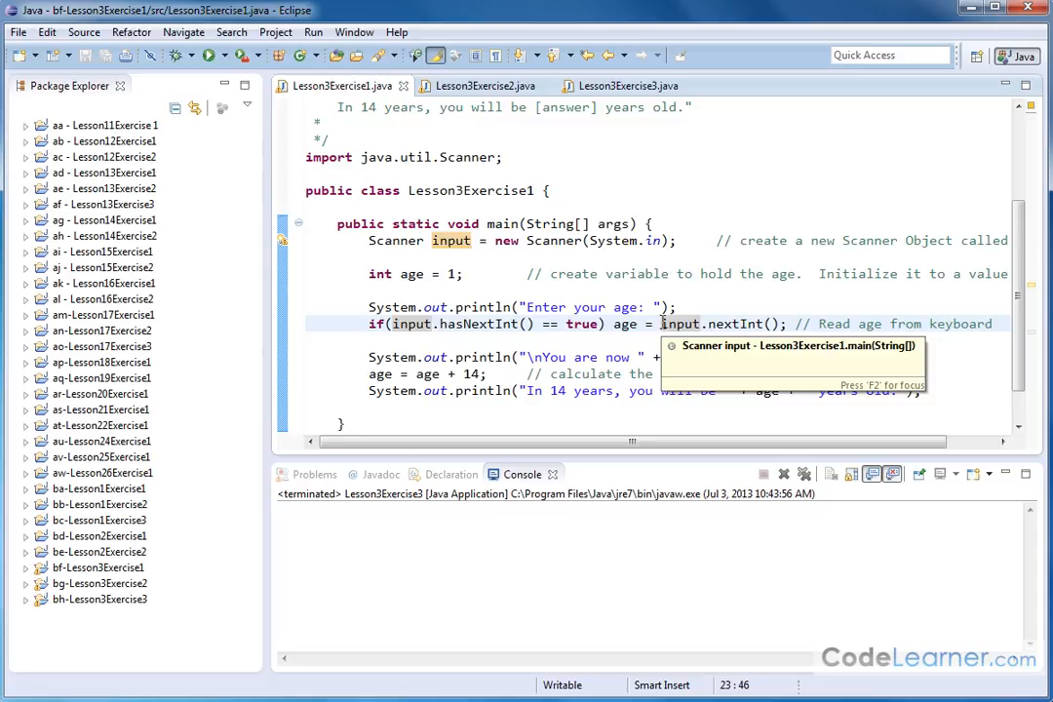
mouse_move(780, 323)
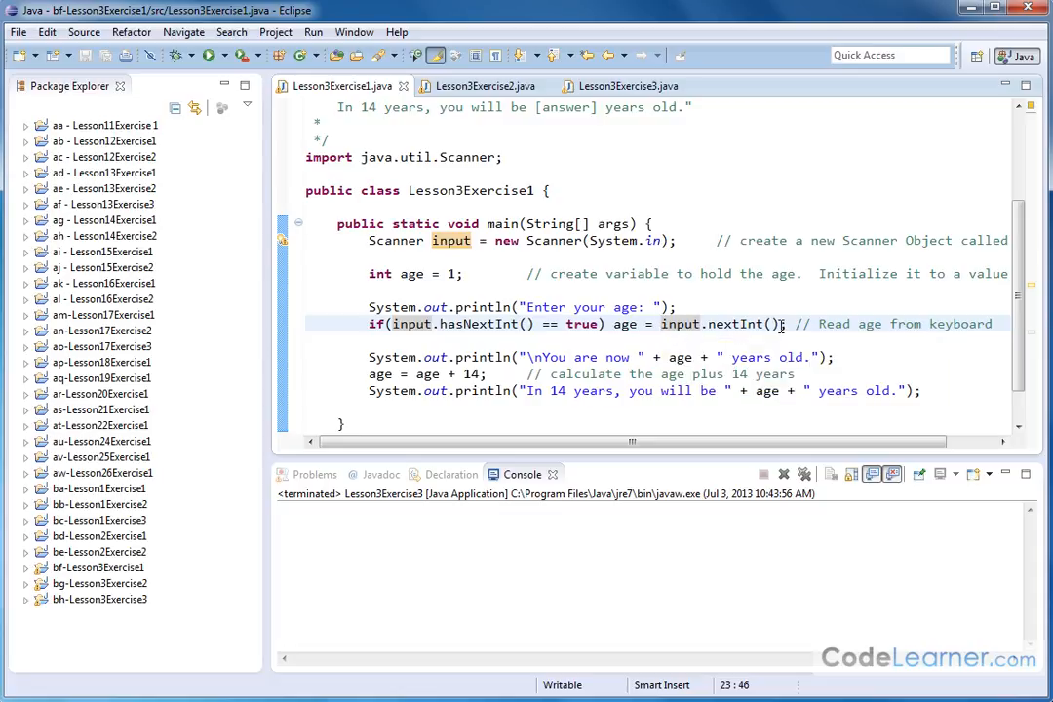
mouse_move(717, 347)
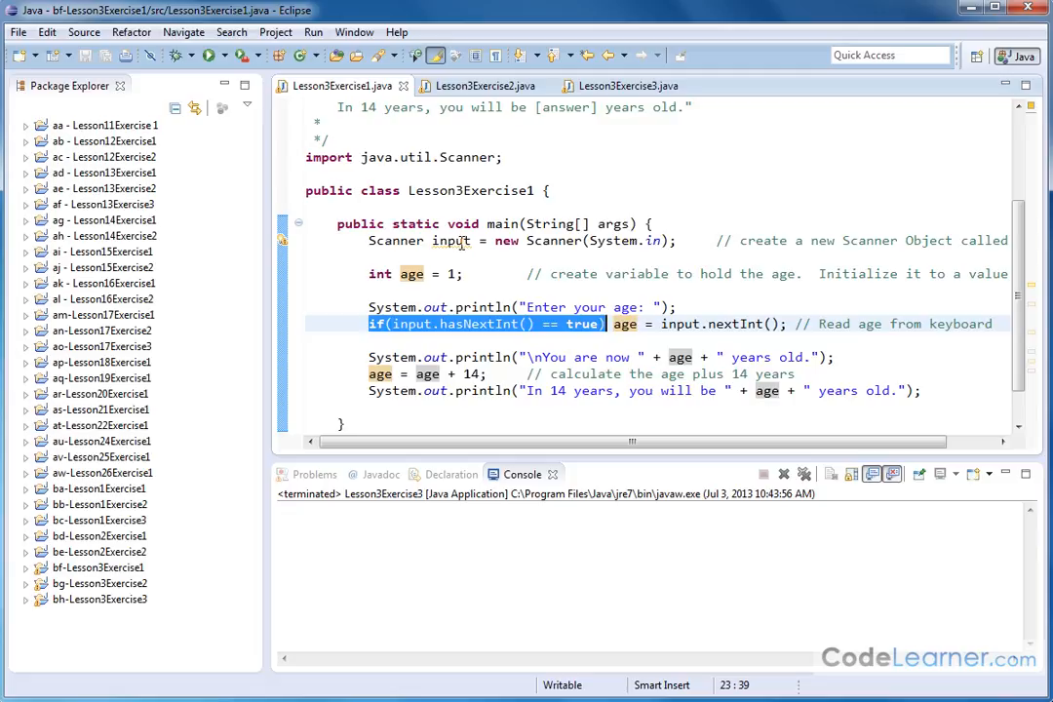
mouse_move(477, 335)
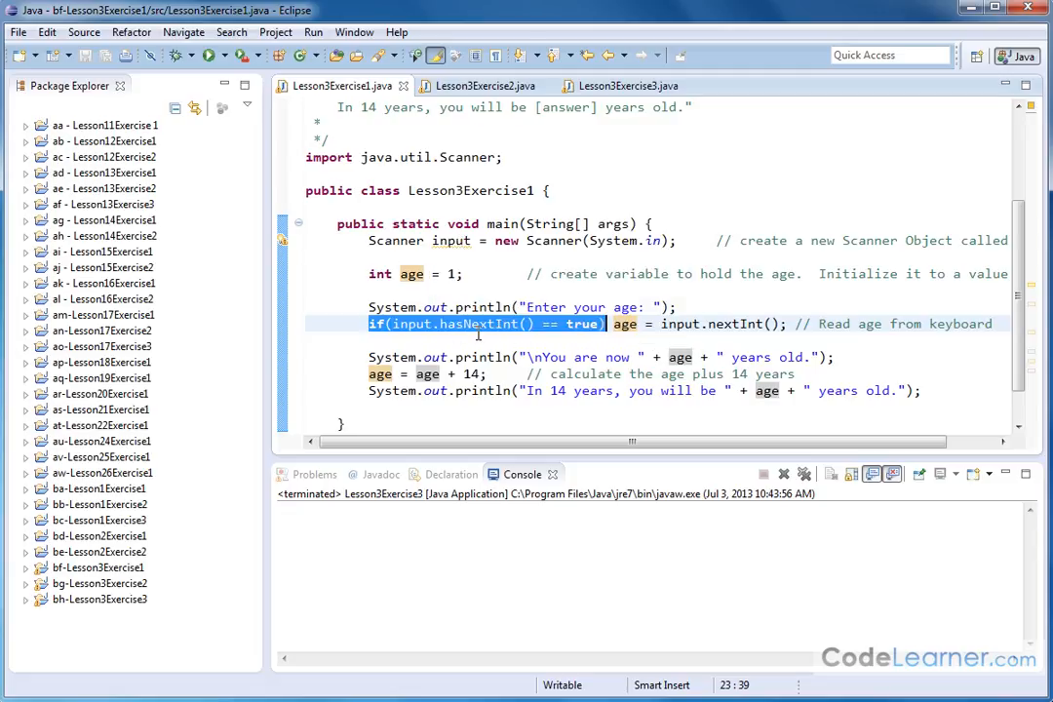
mouse_move(596, 339)
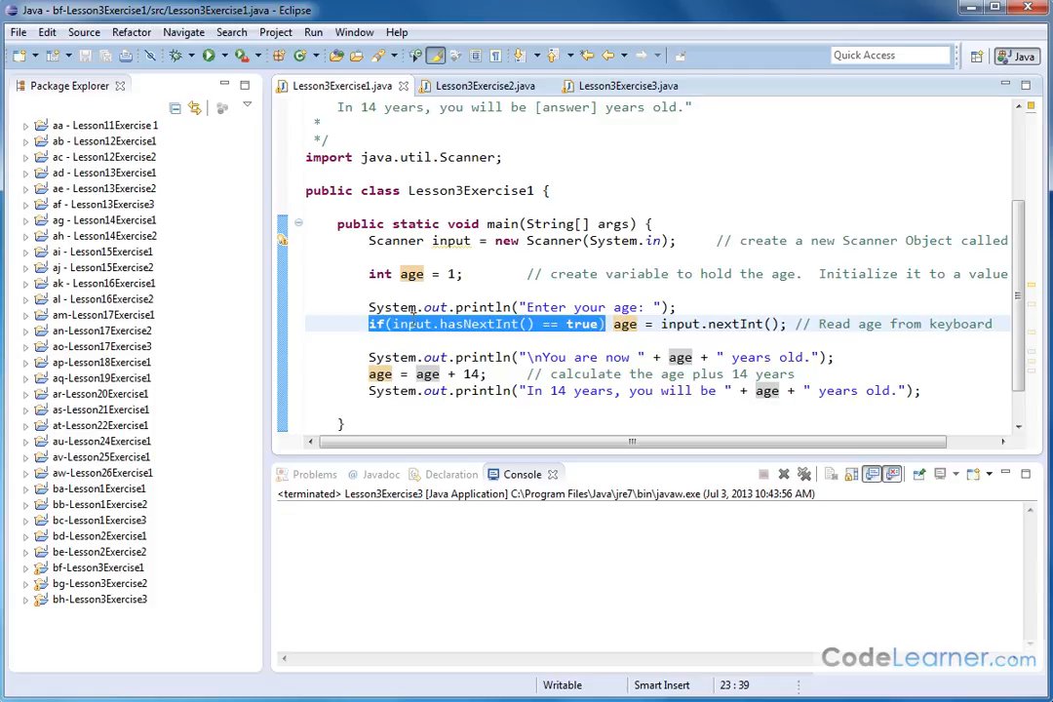
mouse_move(783, 331)
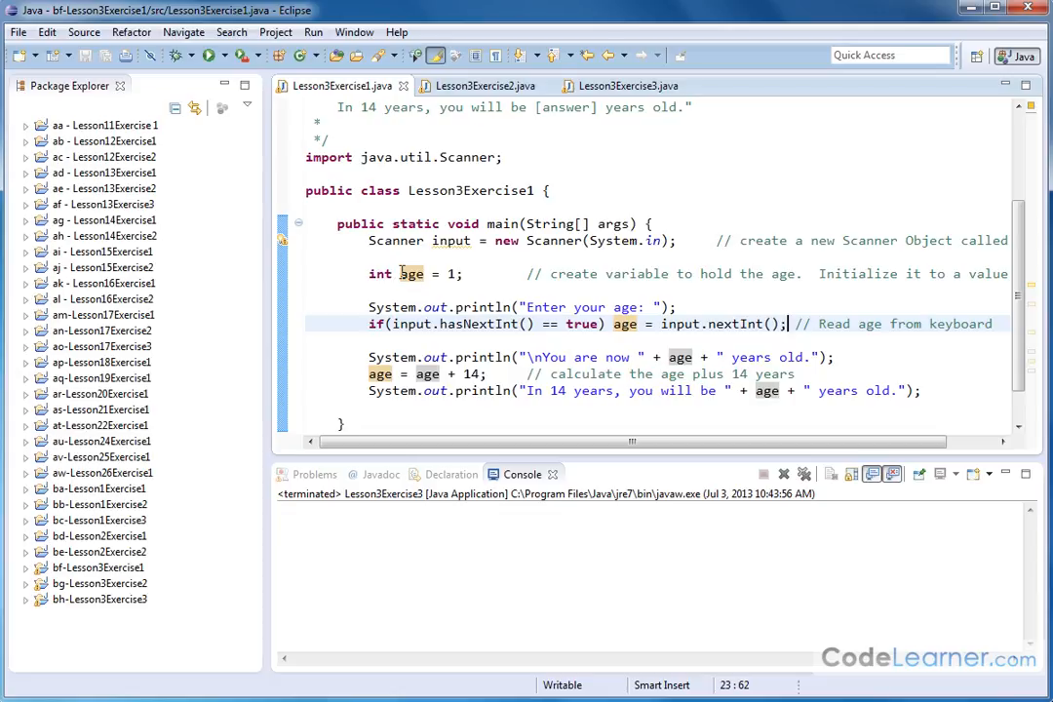
- Point out the age variable initialised to 1, the nextInt read and the add-14 calculation
double_click(412, 272)
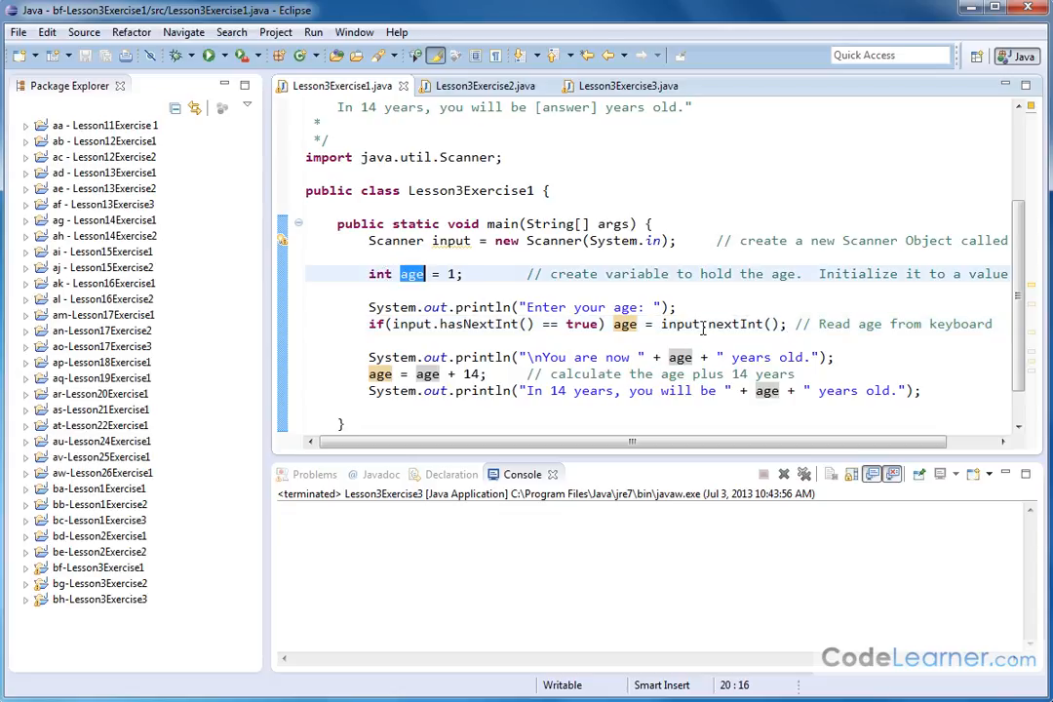
double_click(736, 324)
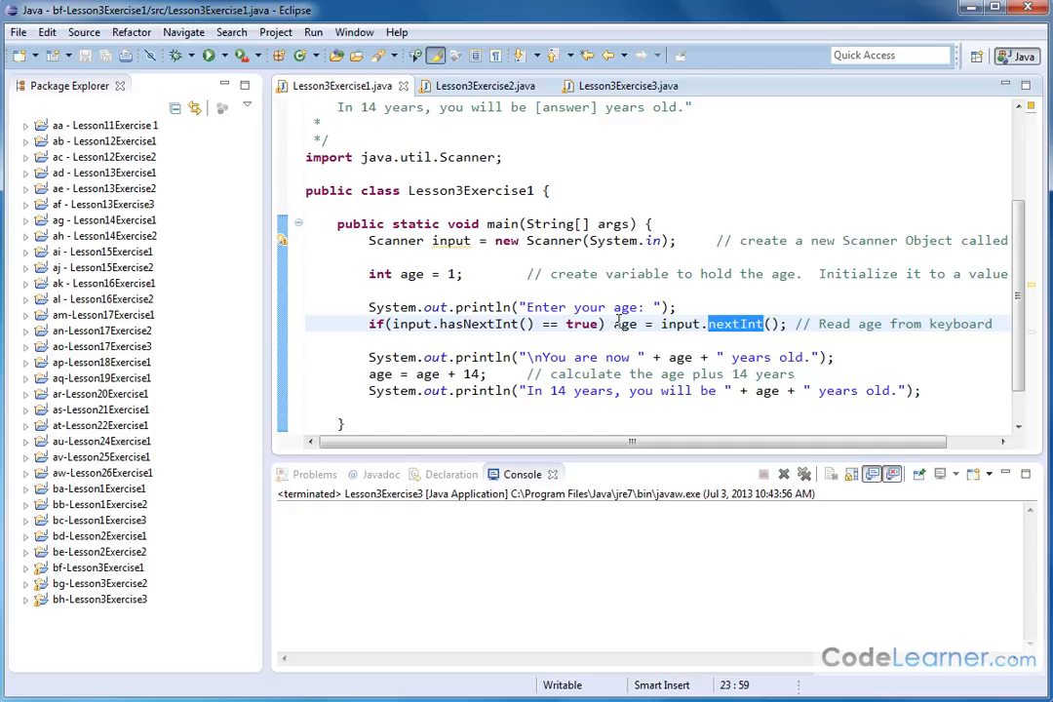
left_click(787, 323)
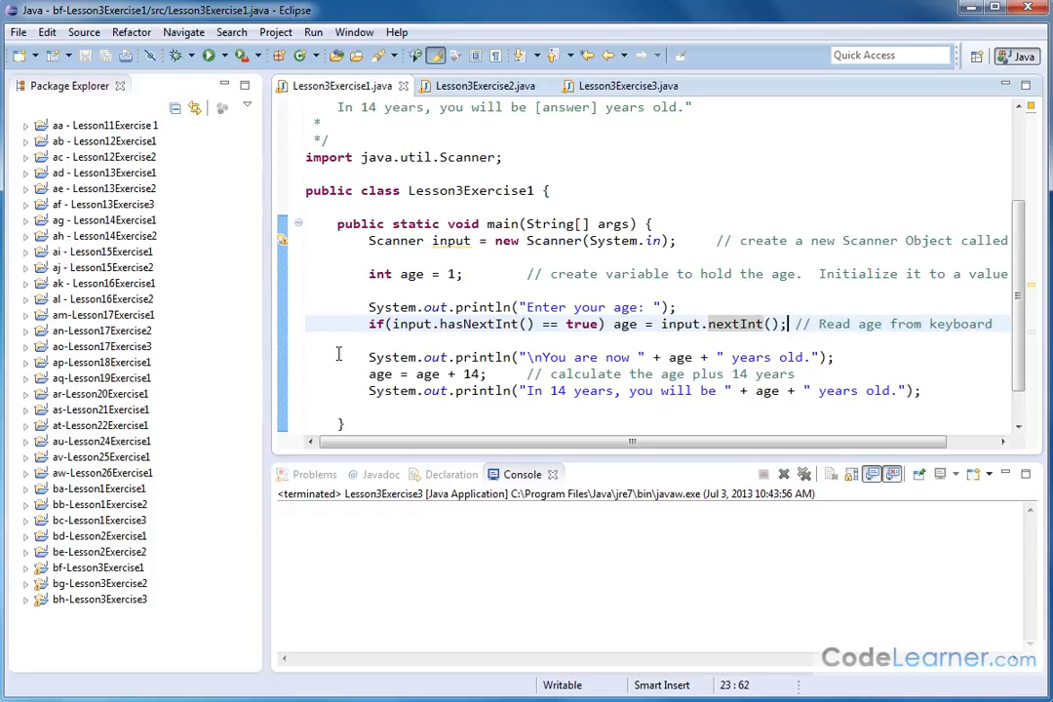
mouse_move(679, 357)
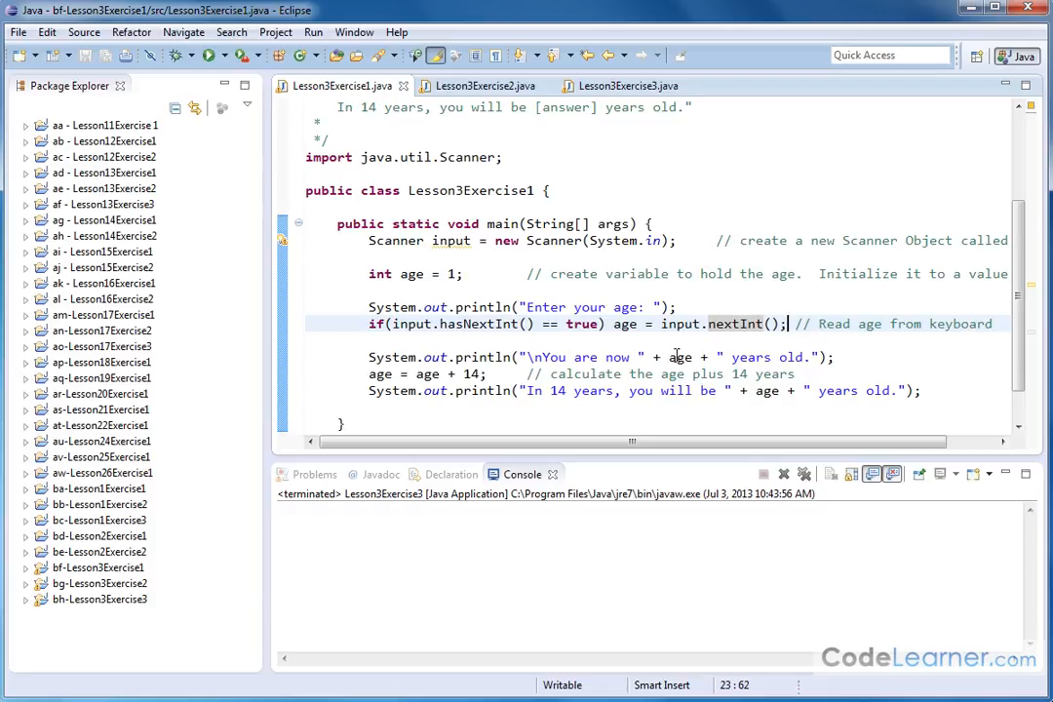
double_click(680, 357)
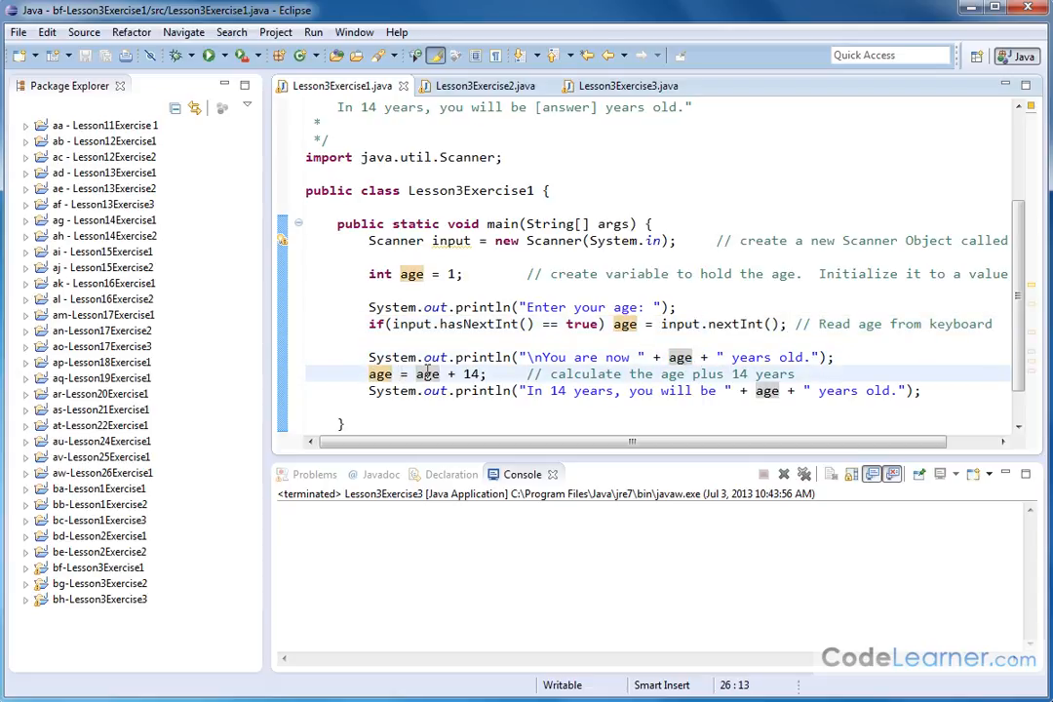
double_click(378, 374)
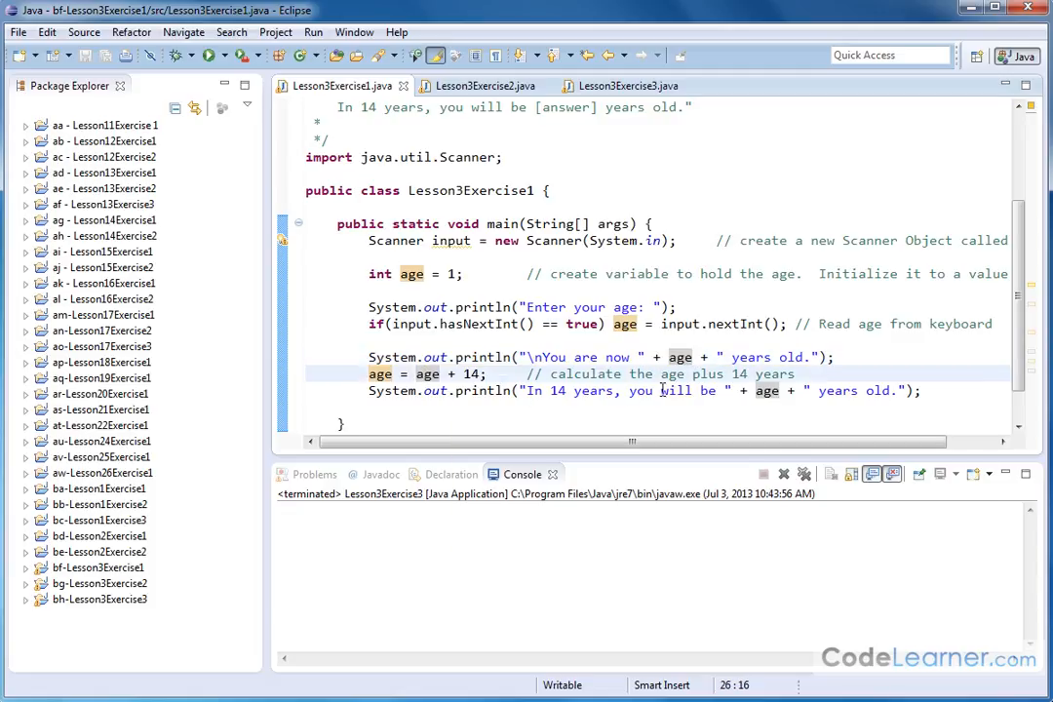
double_click(766, 390)
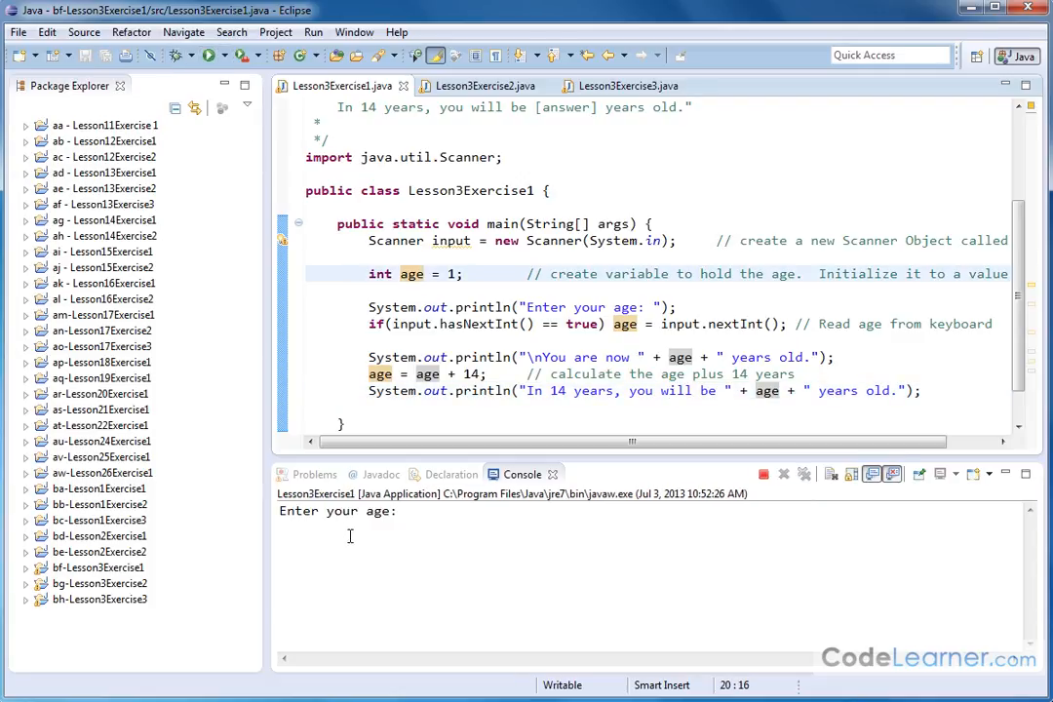
- Run the program with ages 10, 54 and 54587, each reporting the age 14 years later
type("10")
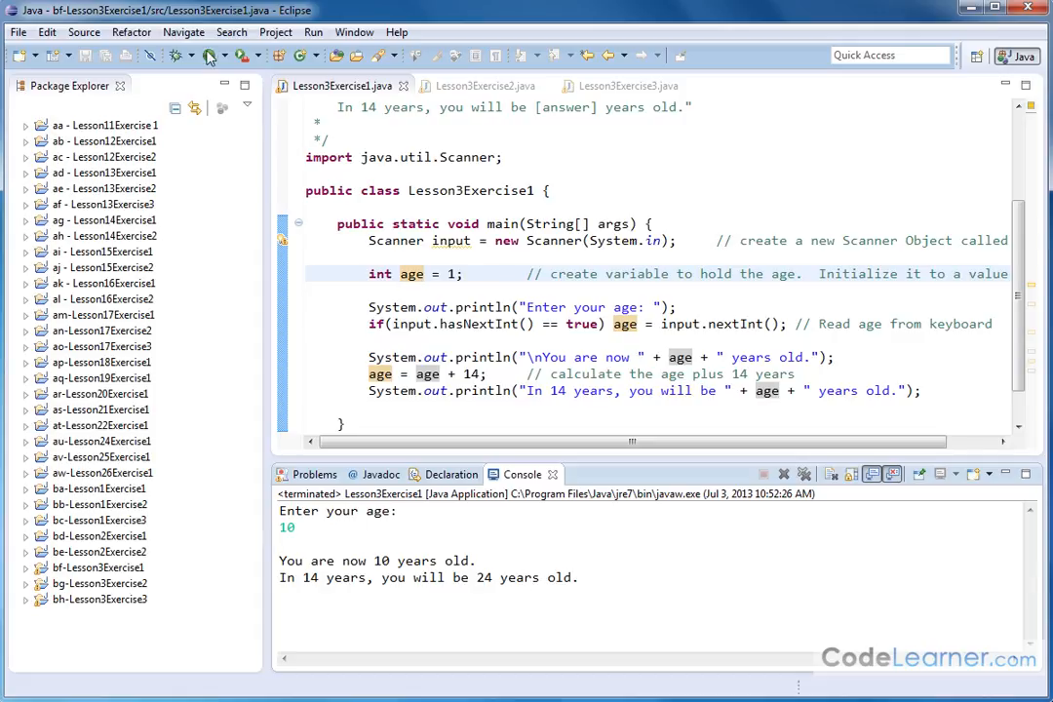
left_click(210, 54)
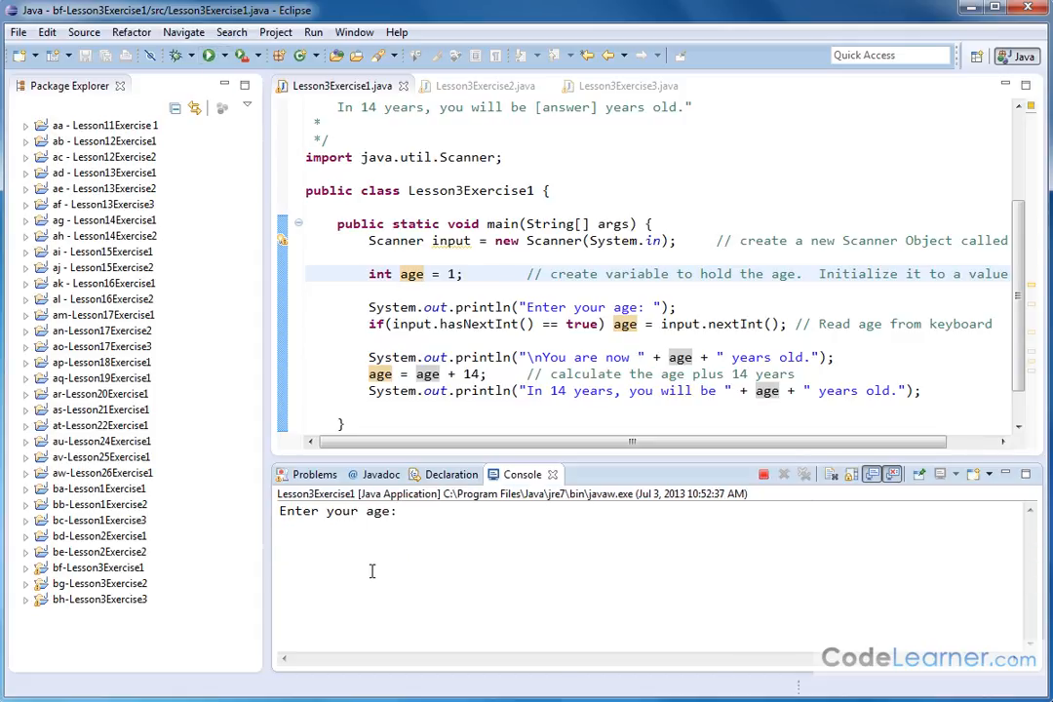
type("54")
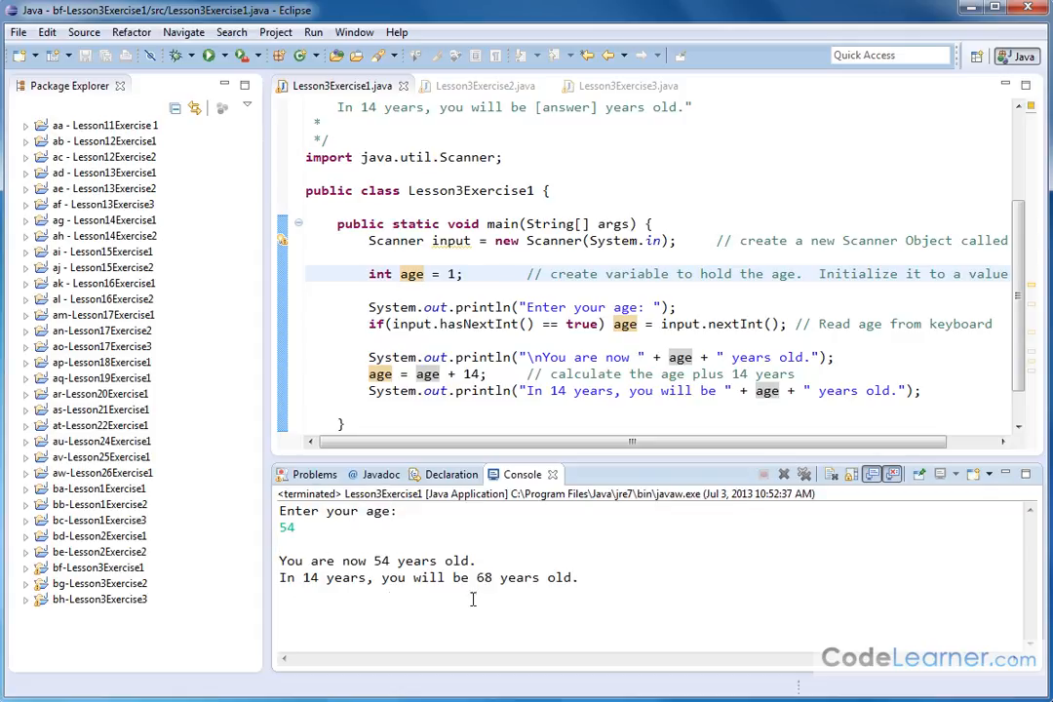
left_click(204, 55)
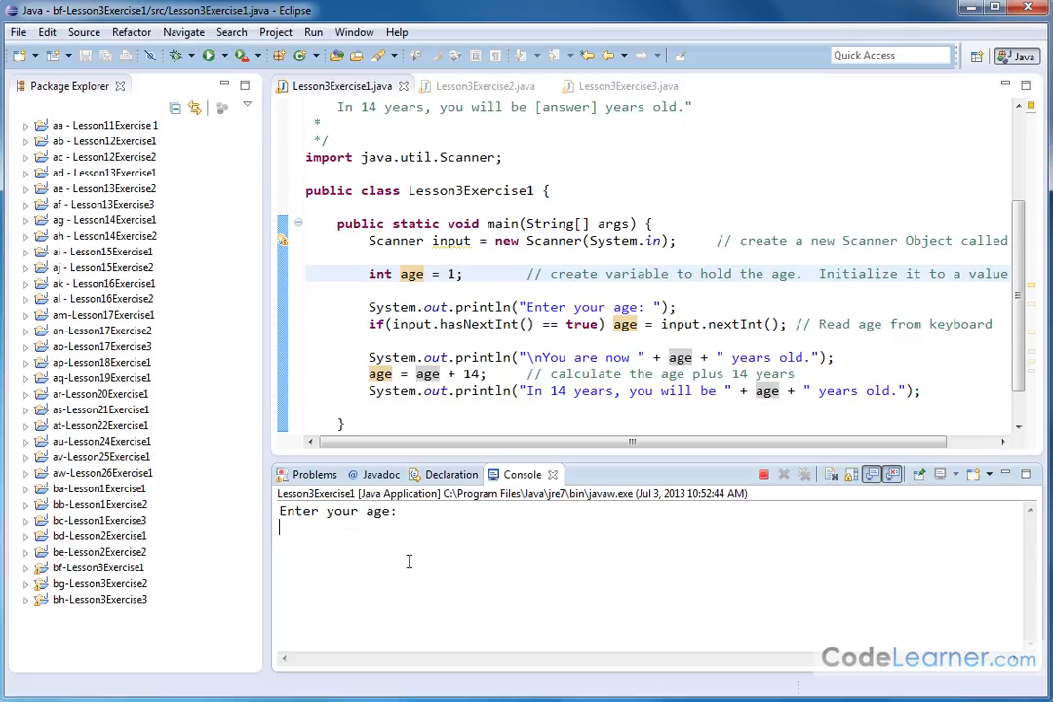
type("54587")
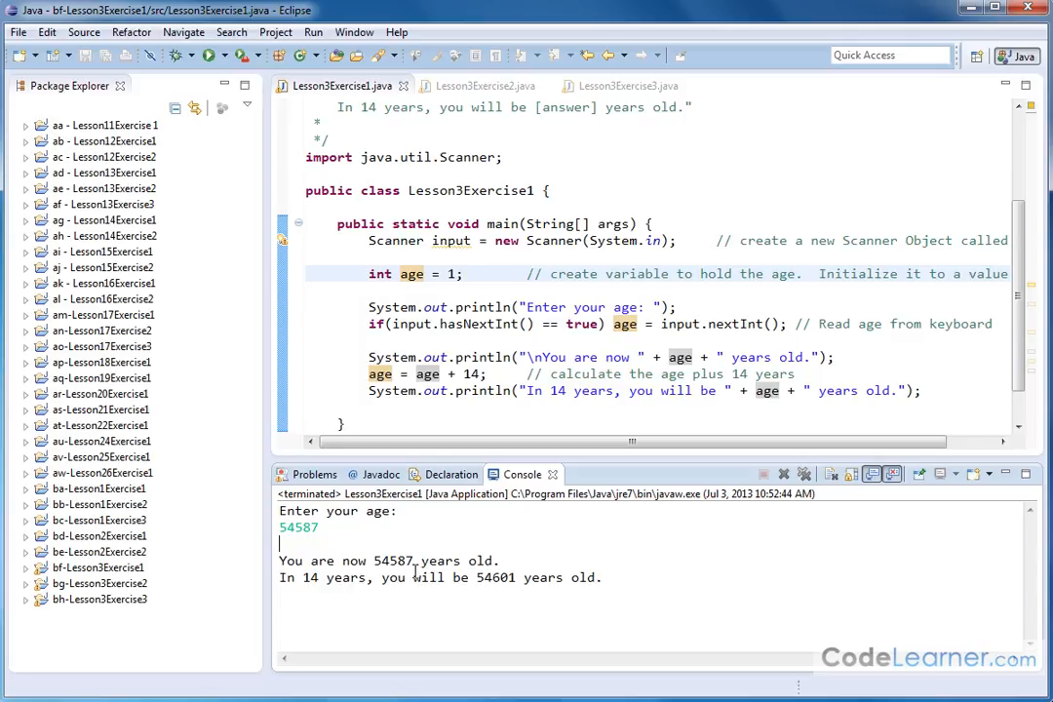
mouse_move(446, 612)
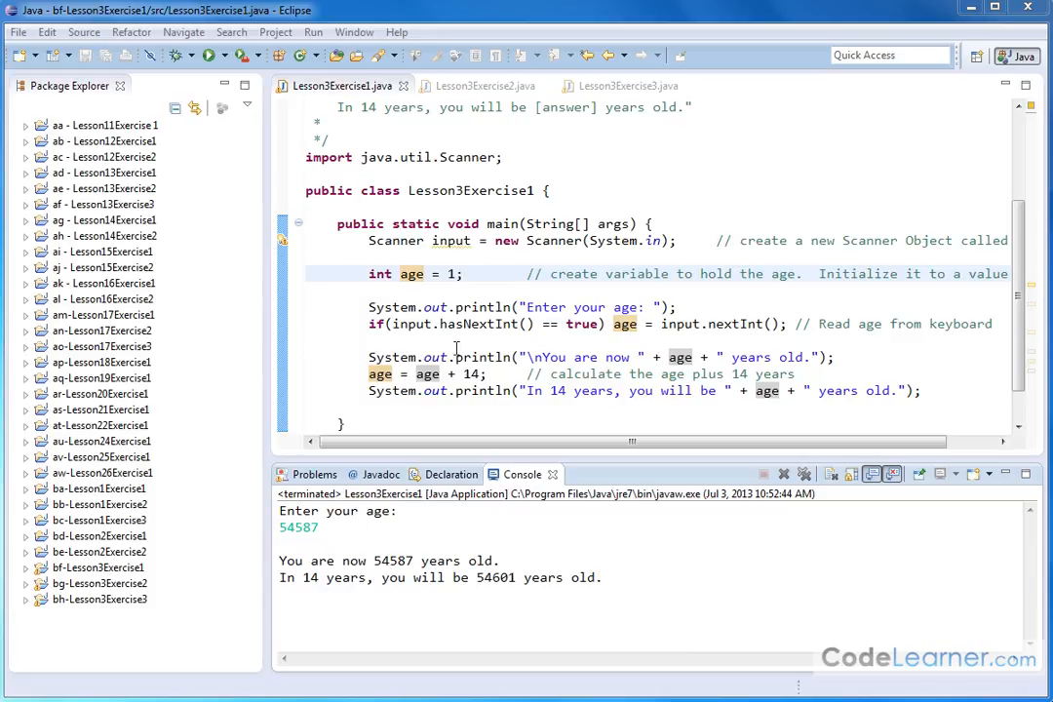
mouse_move(711, 324)
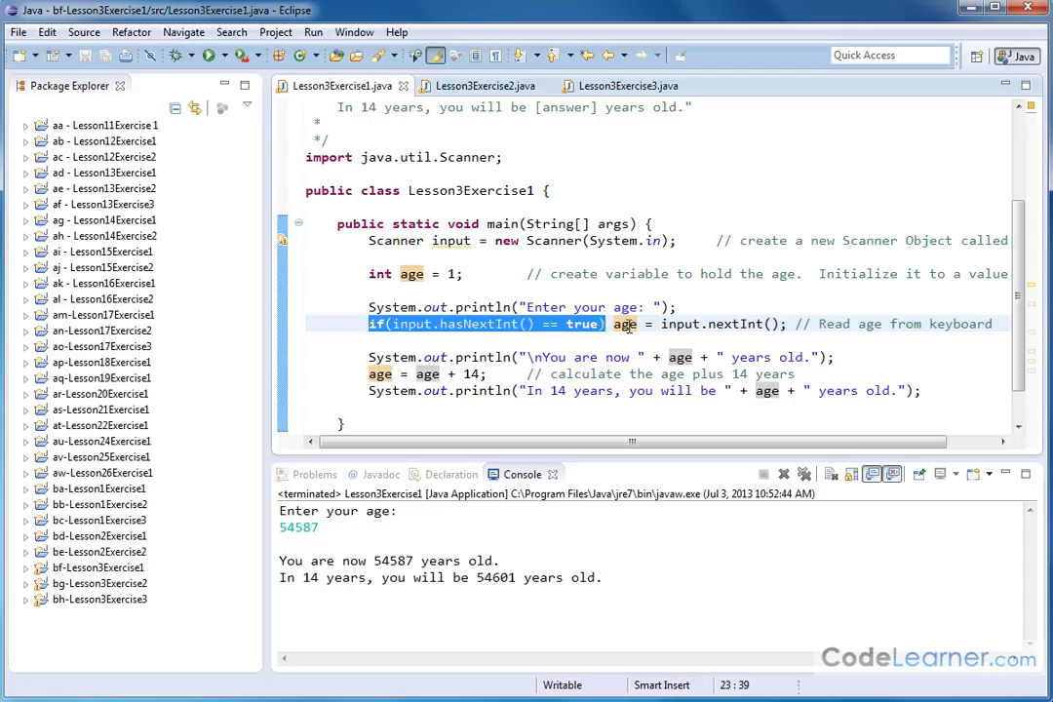
mouse_move(737, 335)
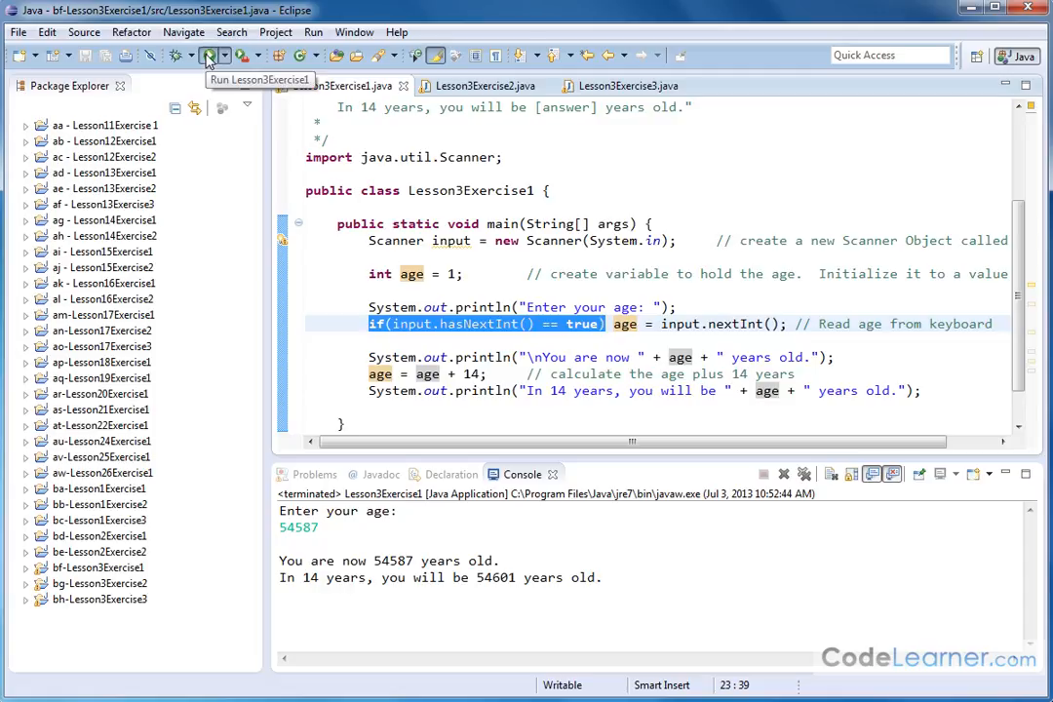
- Run the program again and enter the non-integer age 54.25 at the prompt
left_click(205, 55)
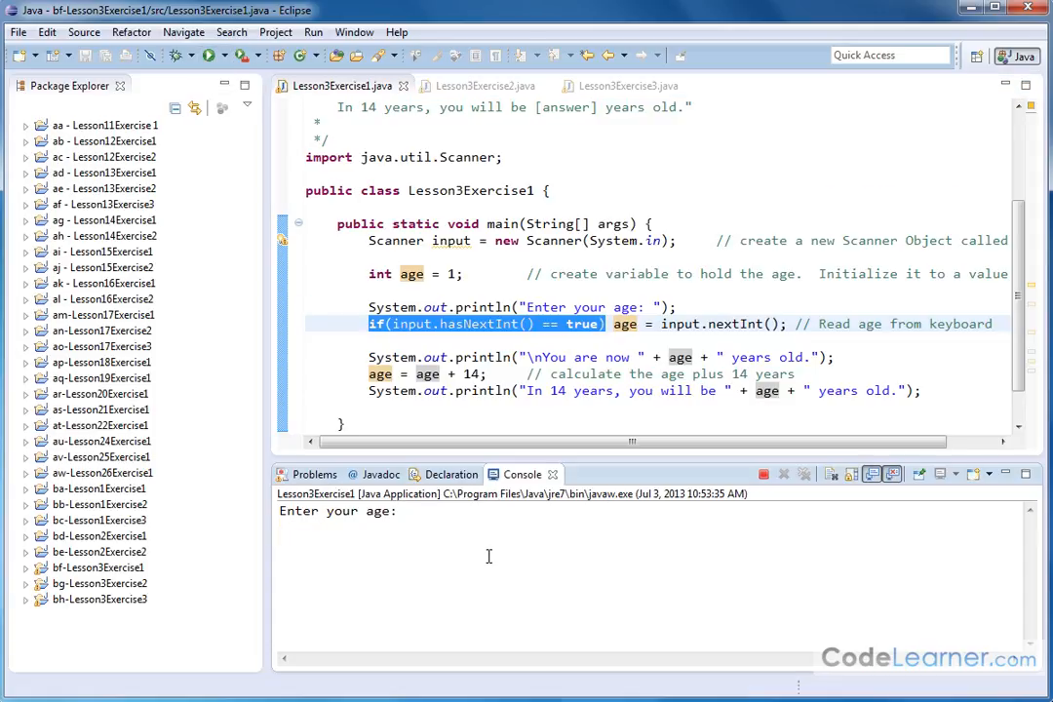
type("5")
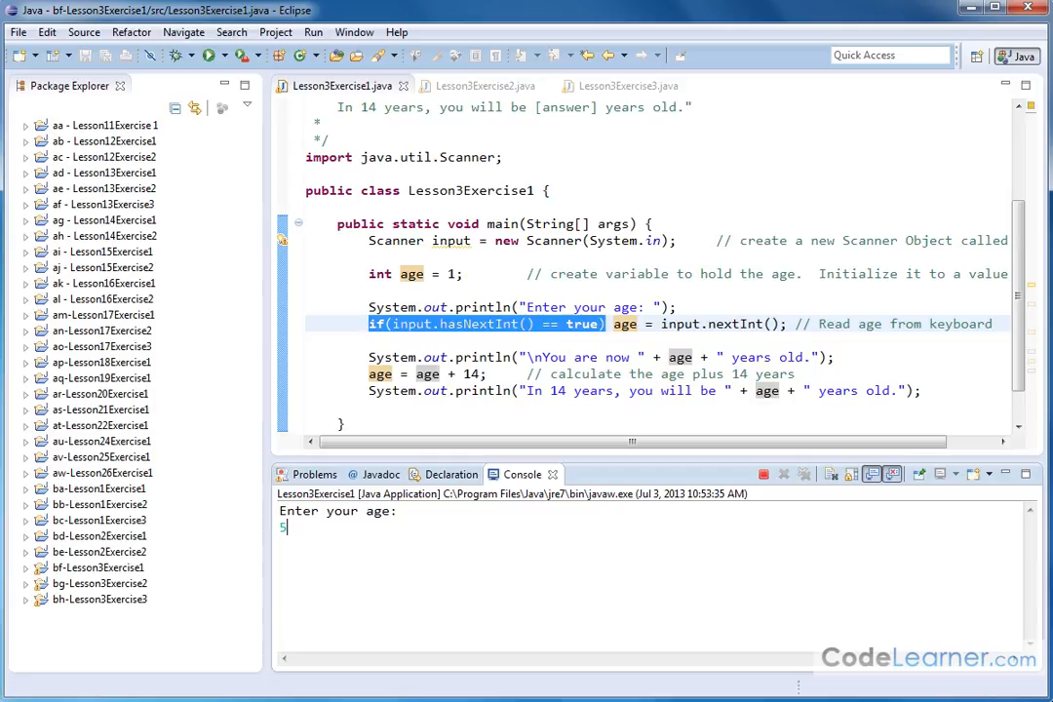
type("4.25")
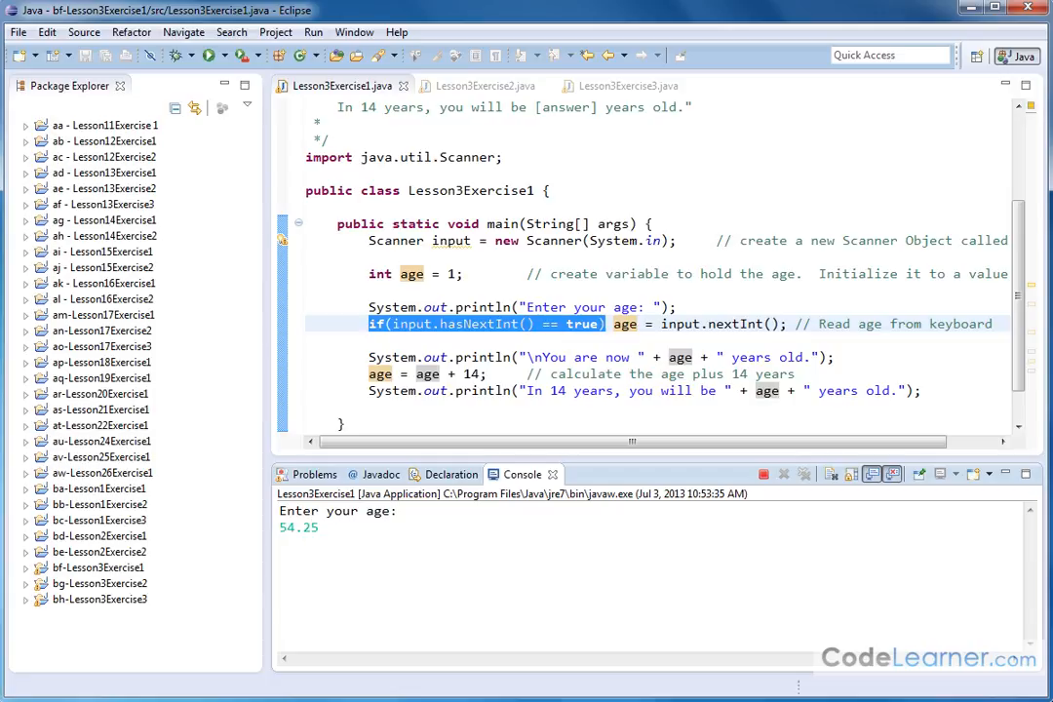
mouse_move(304, 527)
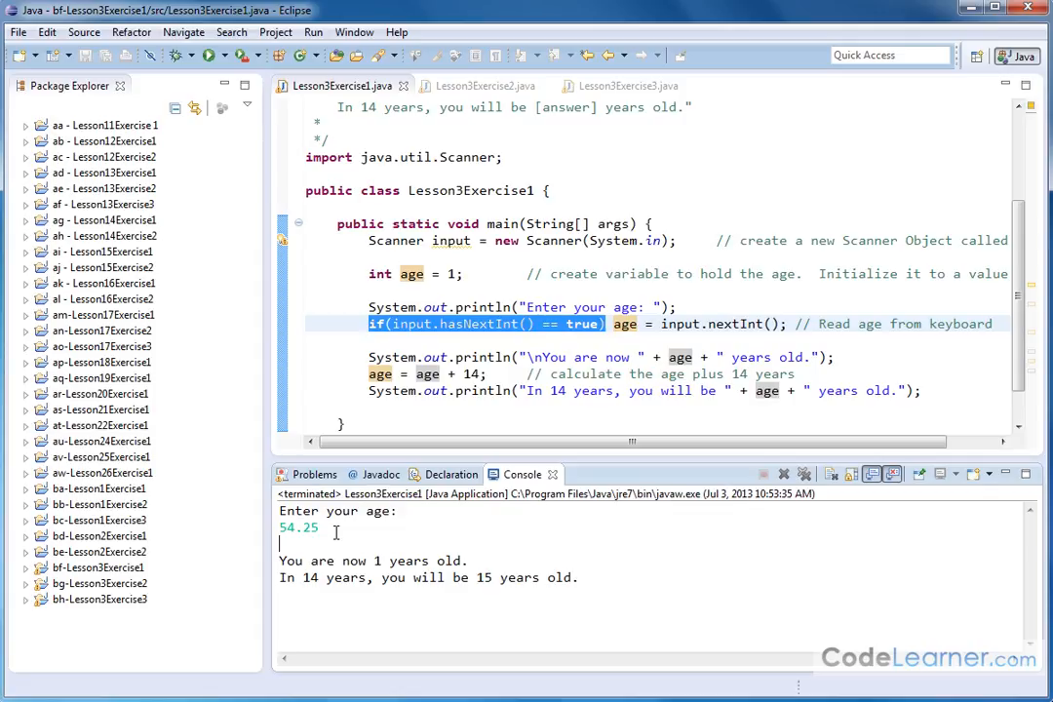
mouse_move(386, 564)
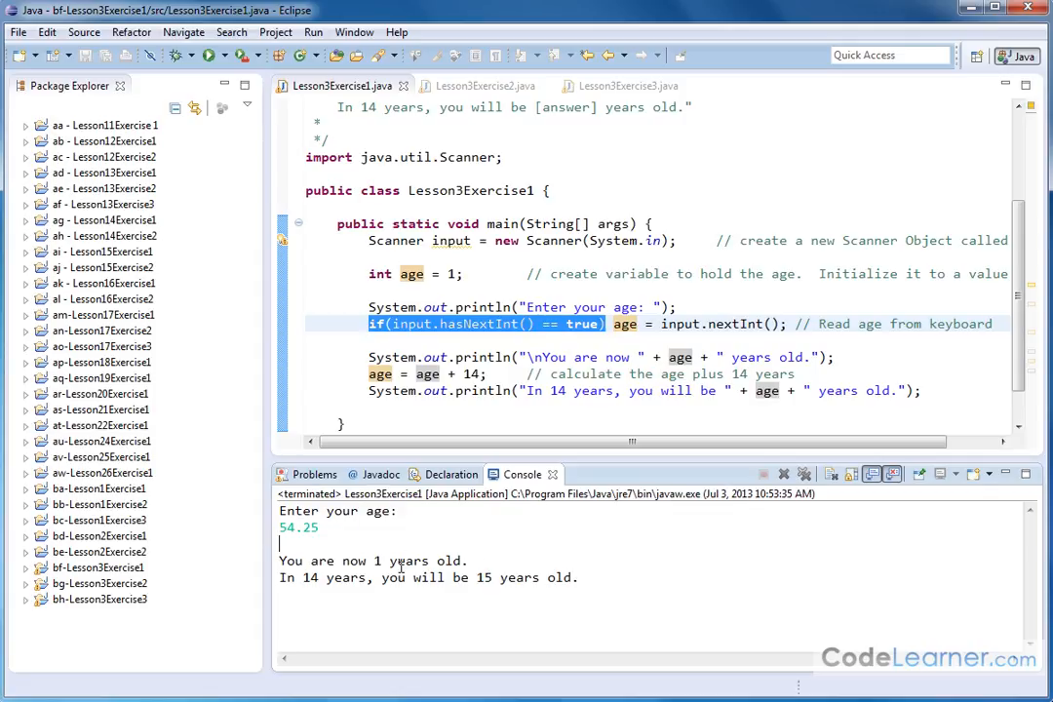
mouse_move(593, 585)
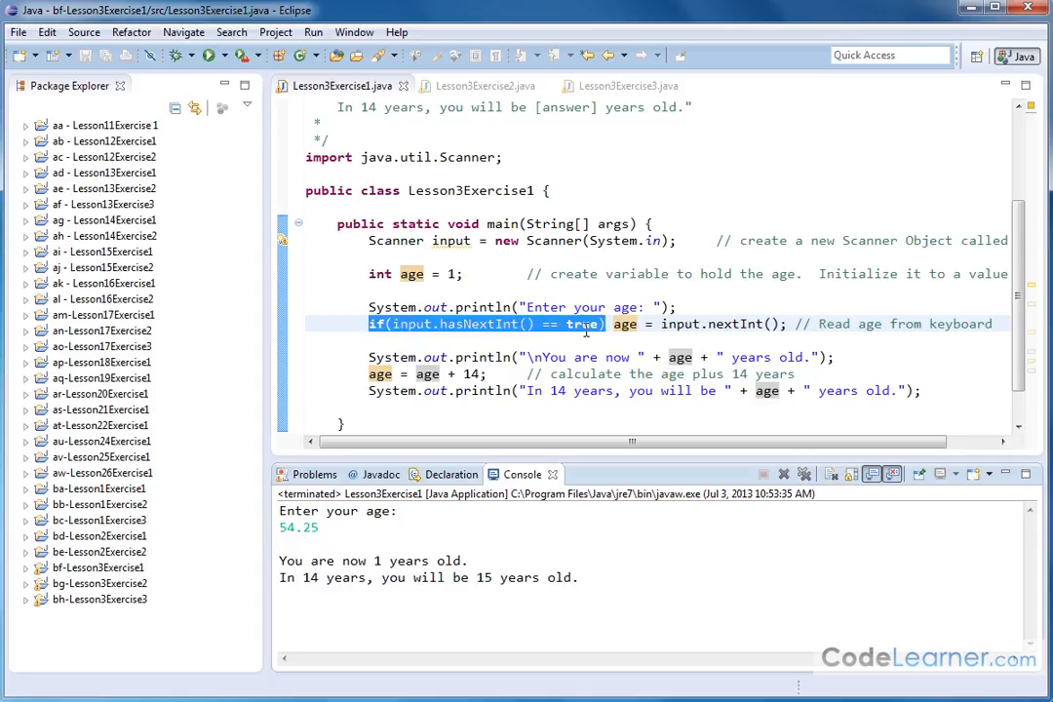
mouse_move(784, 339)
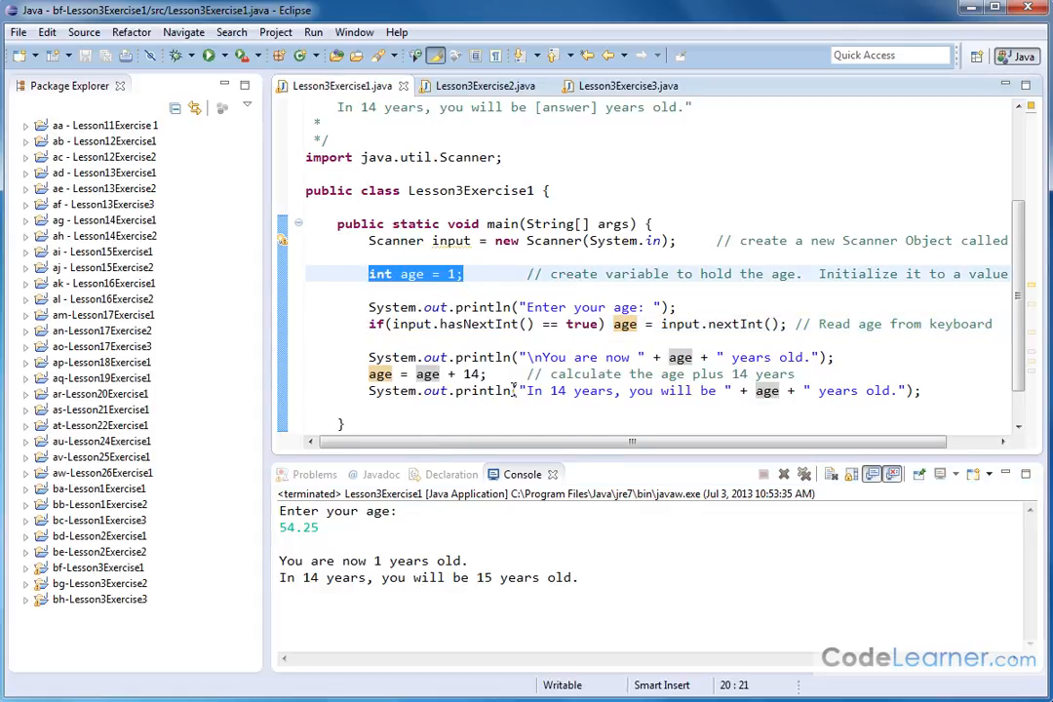
mouse_move(526, 357)
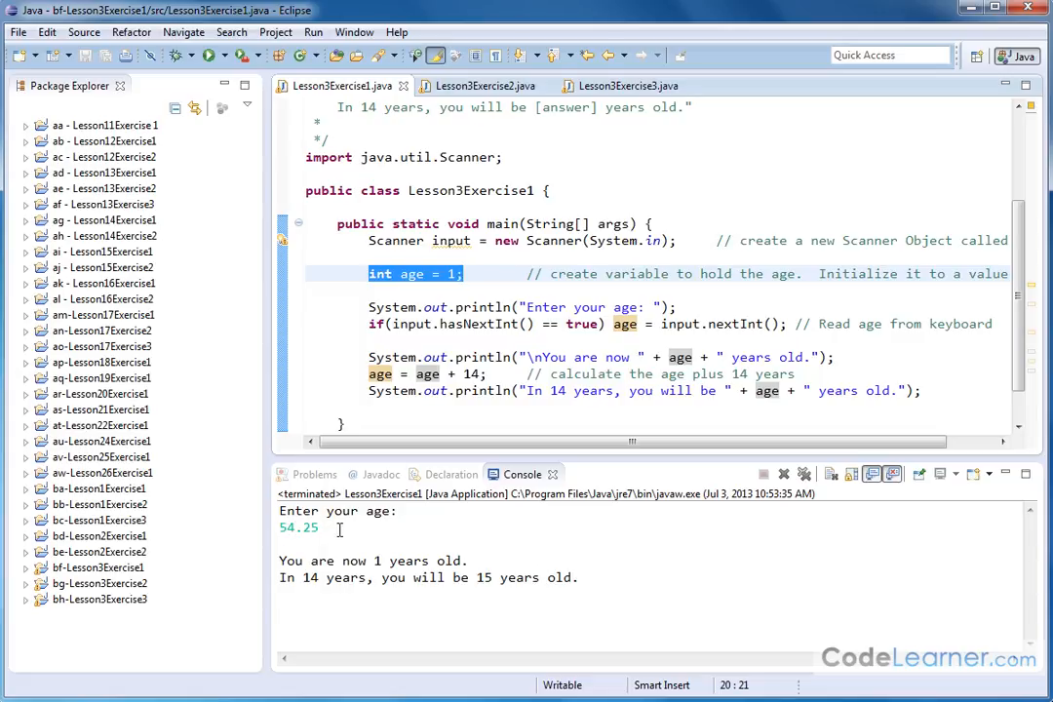
mouse_move(363, 542)
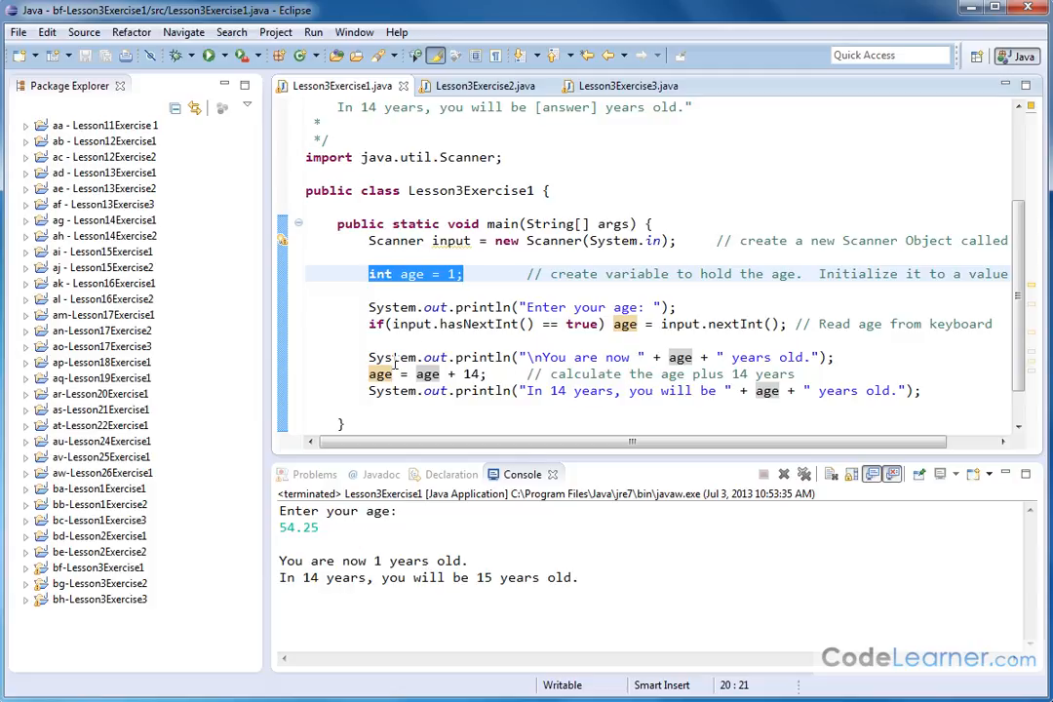
mouse_move(499, 340)
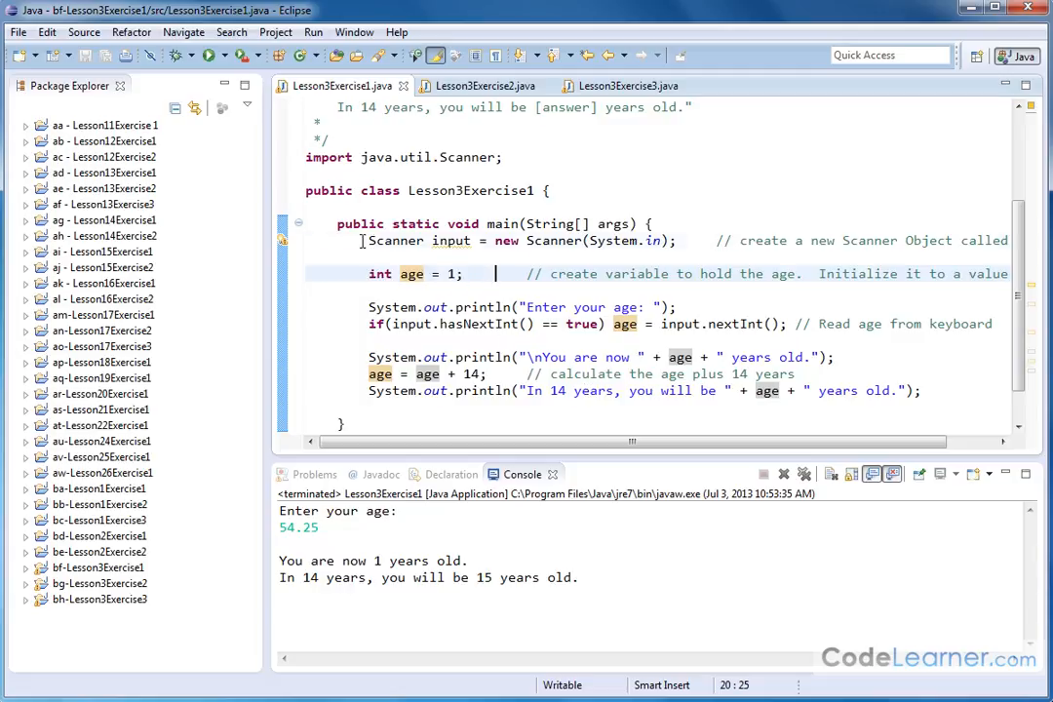
double_click(421, 241)
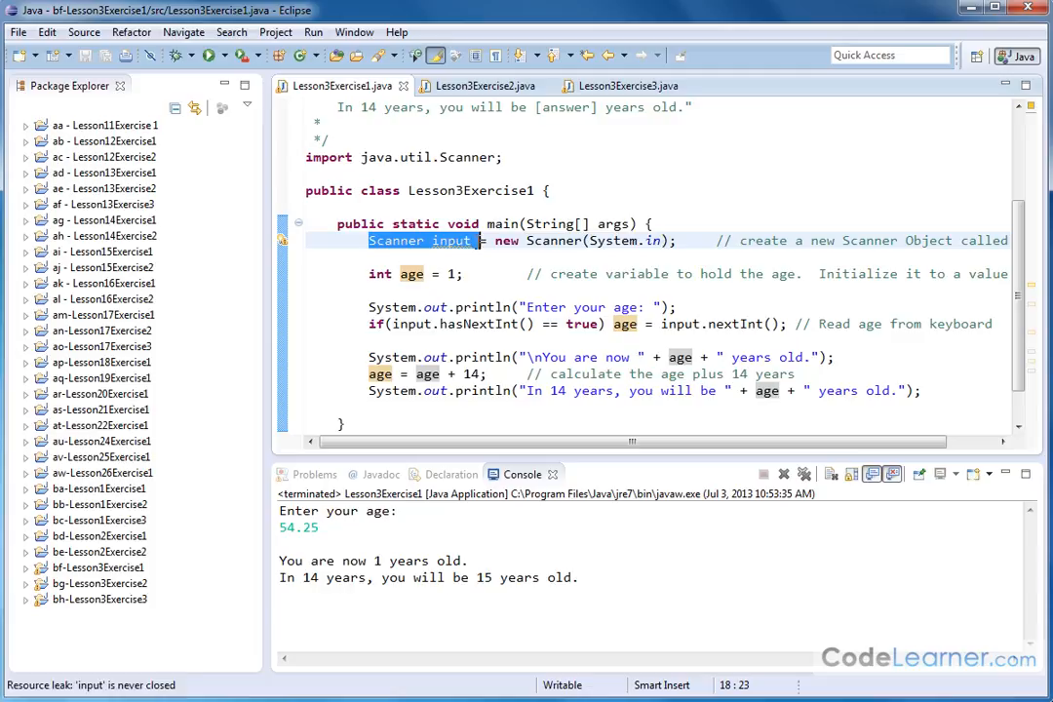